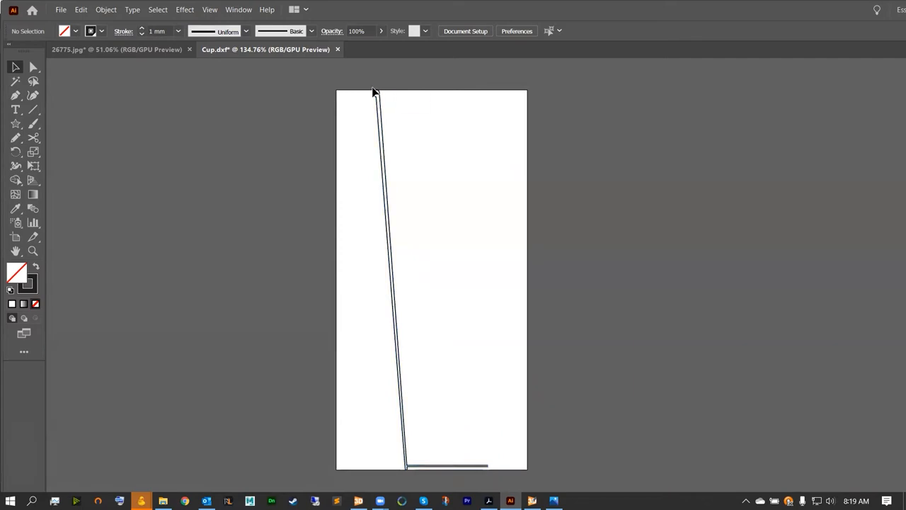
mouse_move(384, 174)
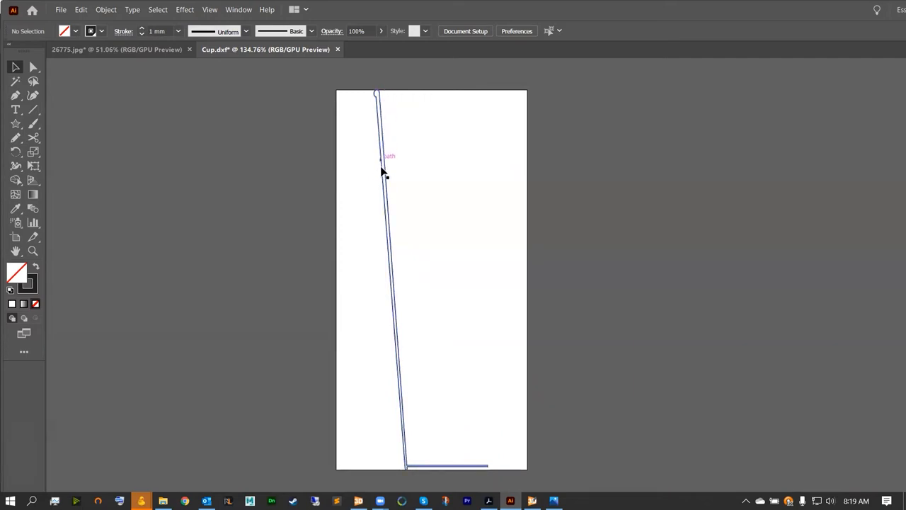
mouse_move(389, 216)
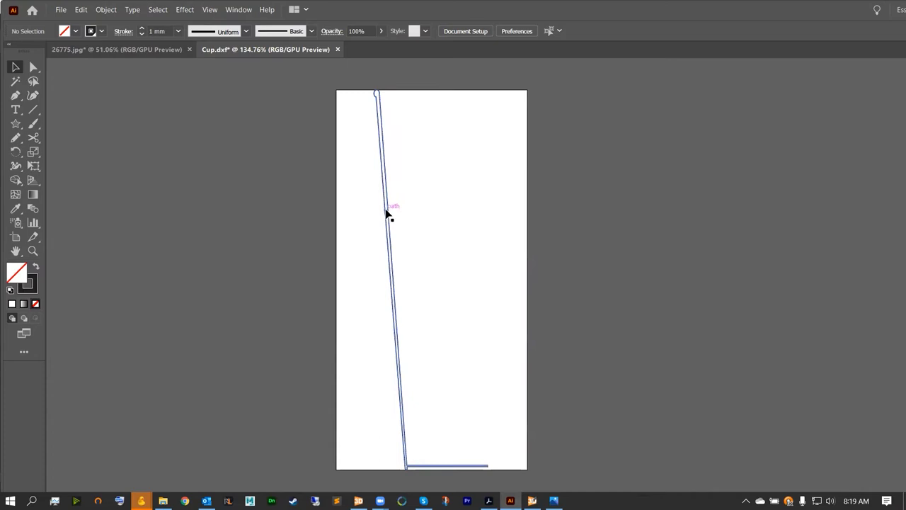
mouse_move(491, 474)
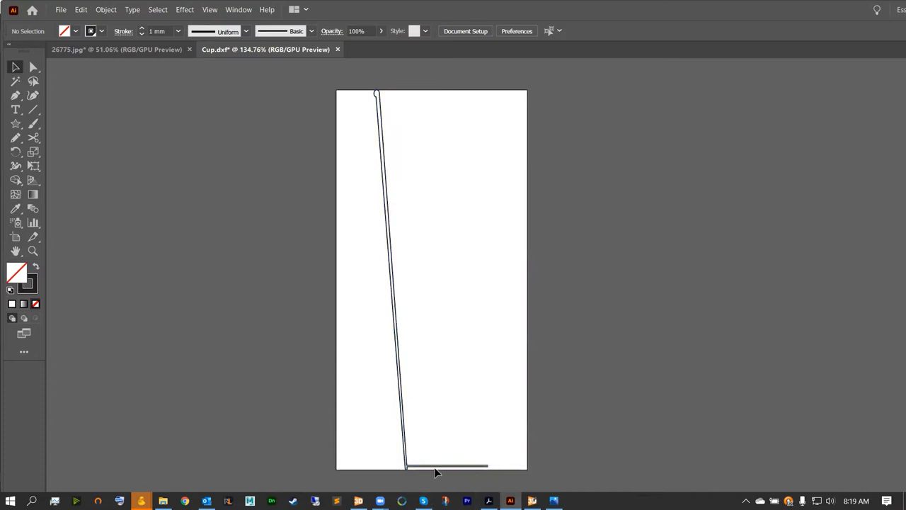
mouse_move(352, 252)
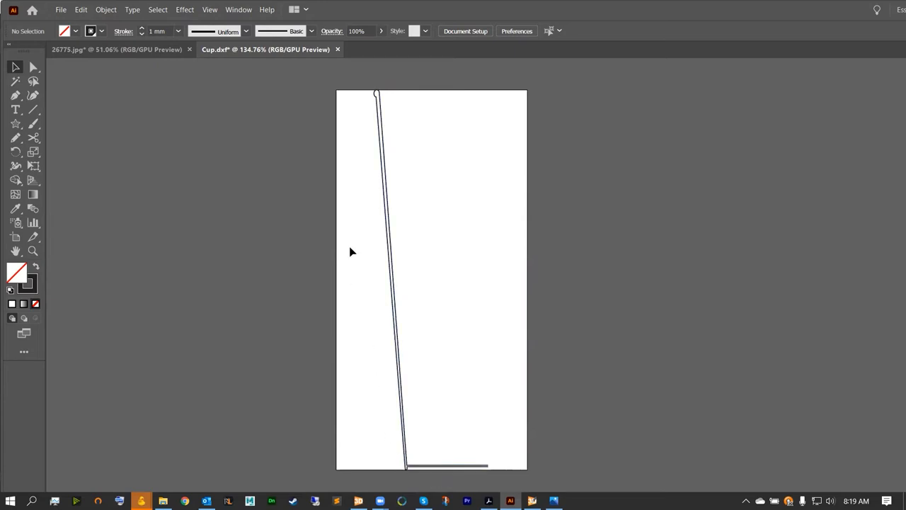
mouse_move(407, 462)
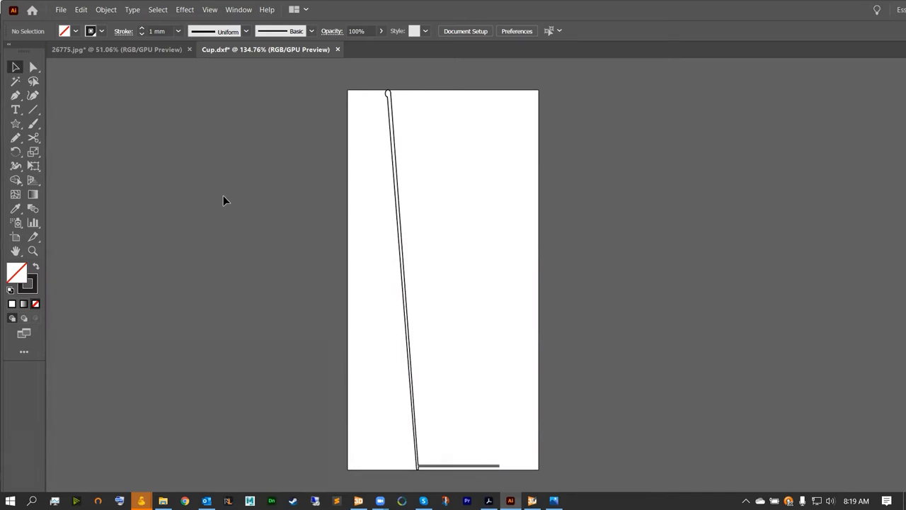
mouse_move(395, 247)
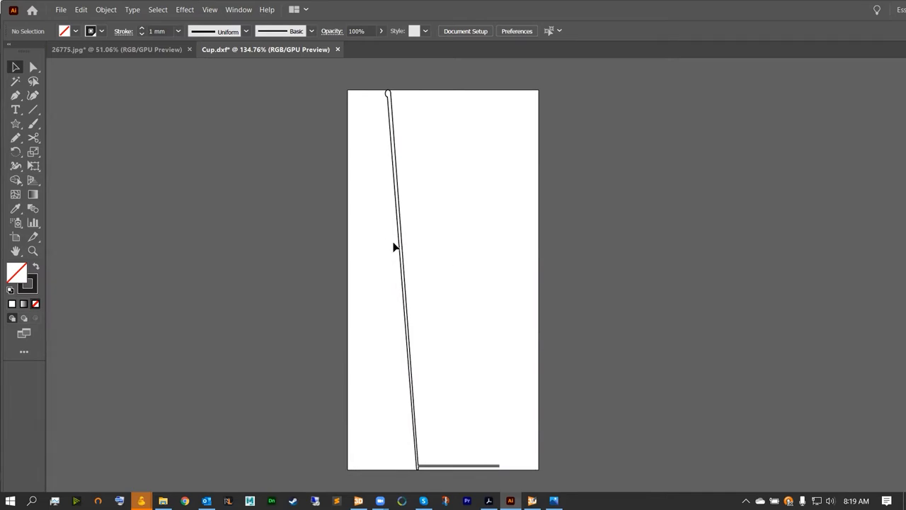
Export the cup profile from Illustrator as the AutoCAD DXF file 'Cup'.
click(460, 215)
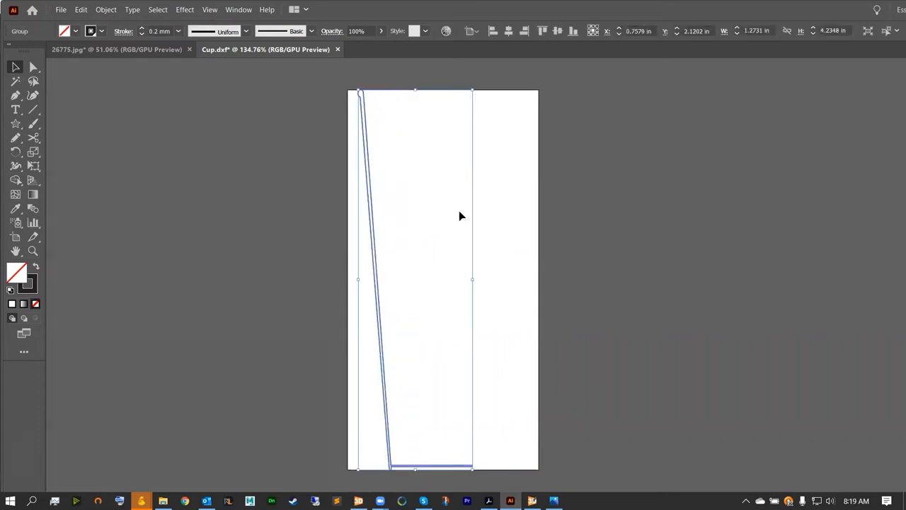
mouse_move(472, 468)
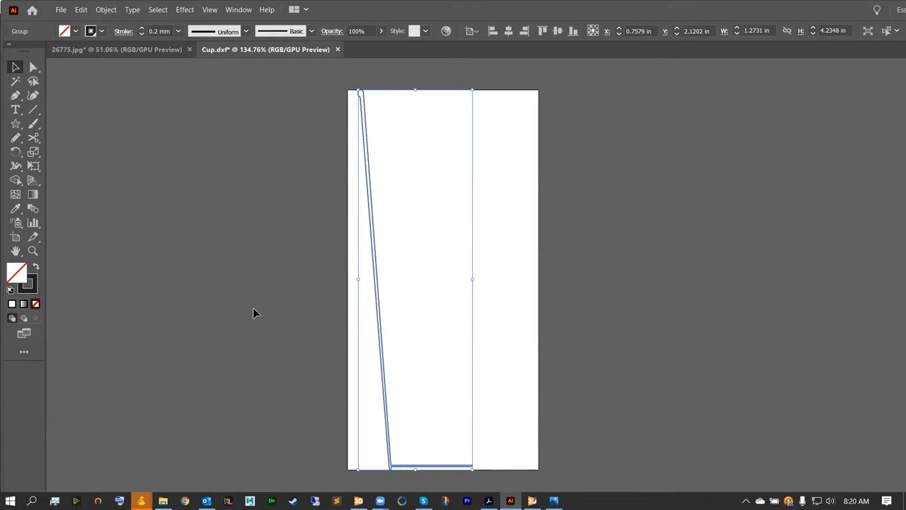
click(256, 313)
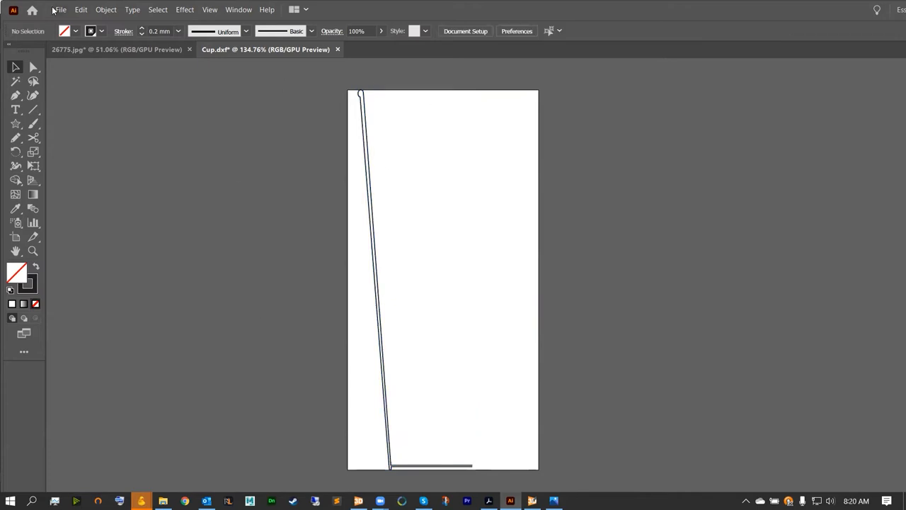
click(60, 9)
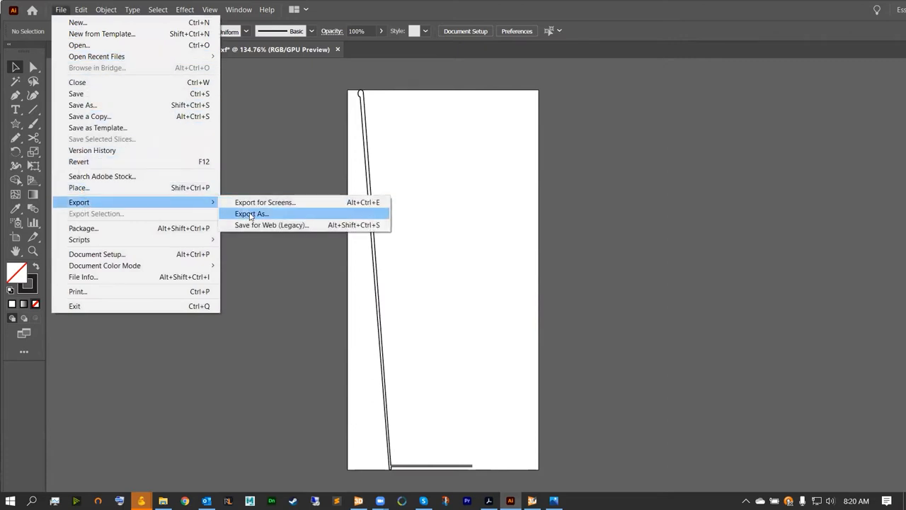
click(252, 213)
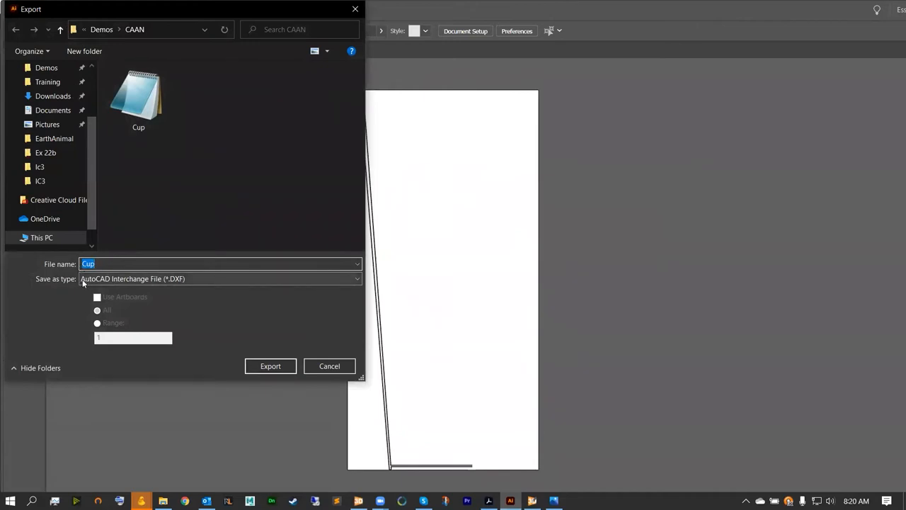
mouse_move(176, 281)
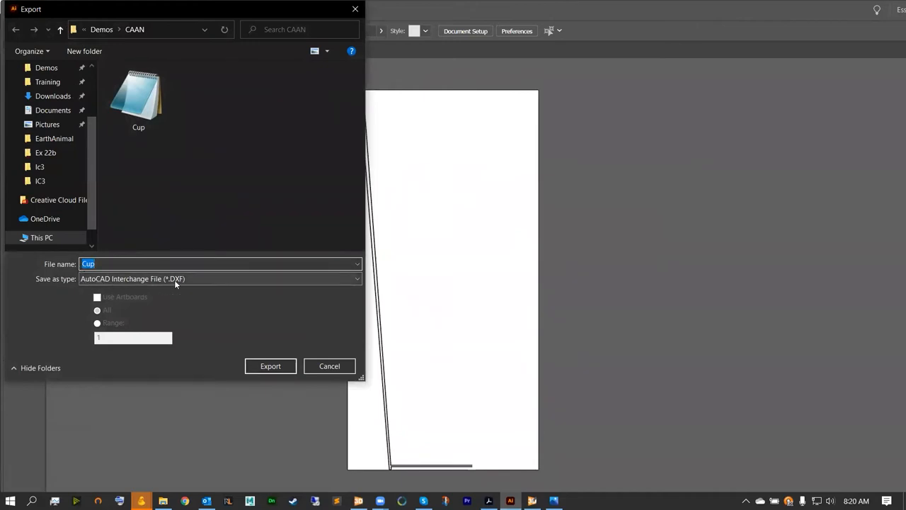
mouse_move(327, 305)
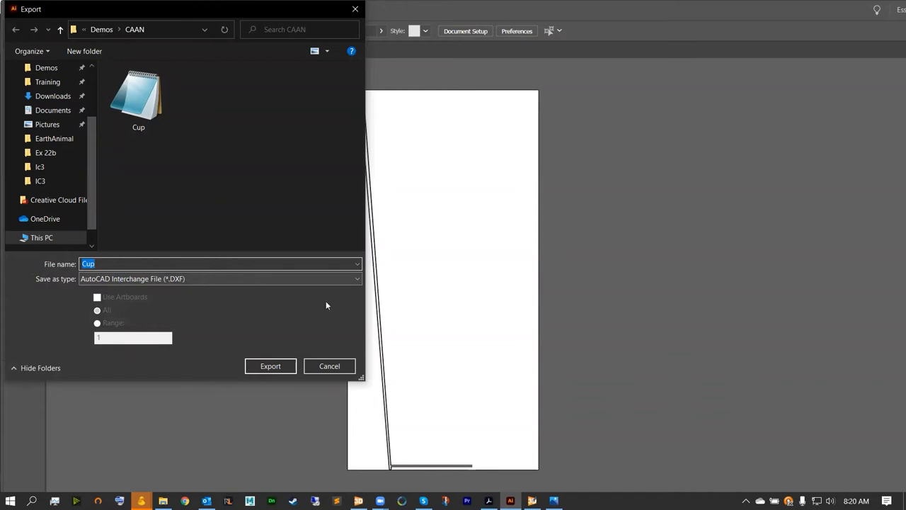
click(270, 366)
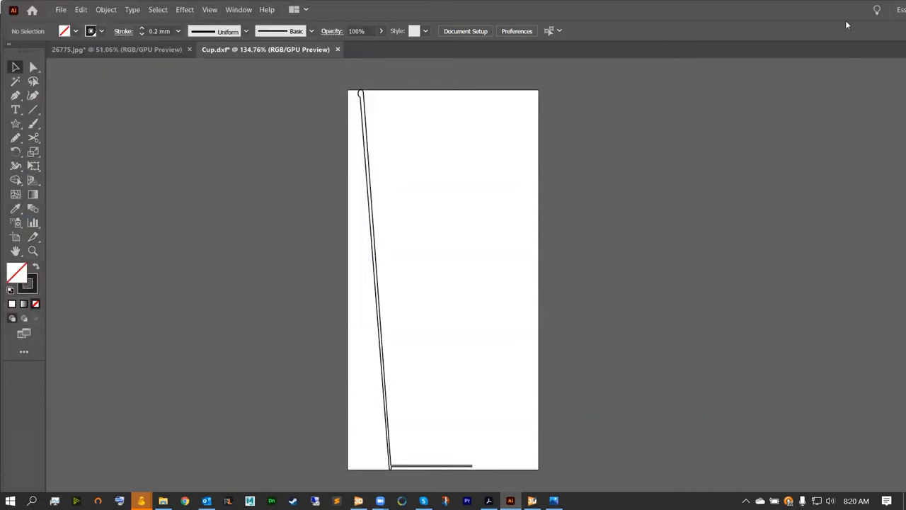
Start a new 2D Spinner model in iC3D and import the Cup DXF profile.
click(359, 500)
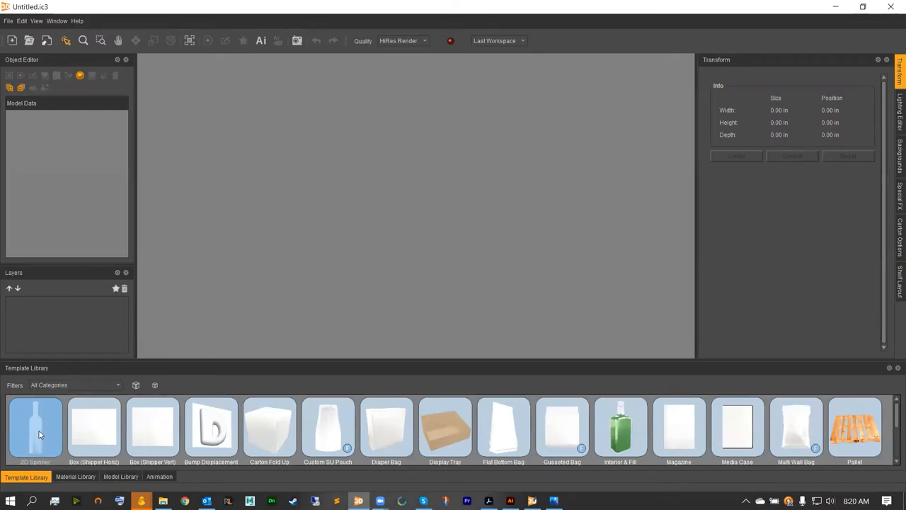
double_click(36, 424)
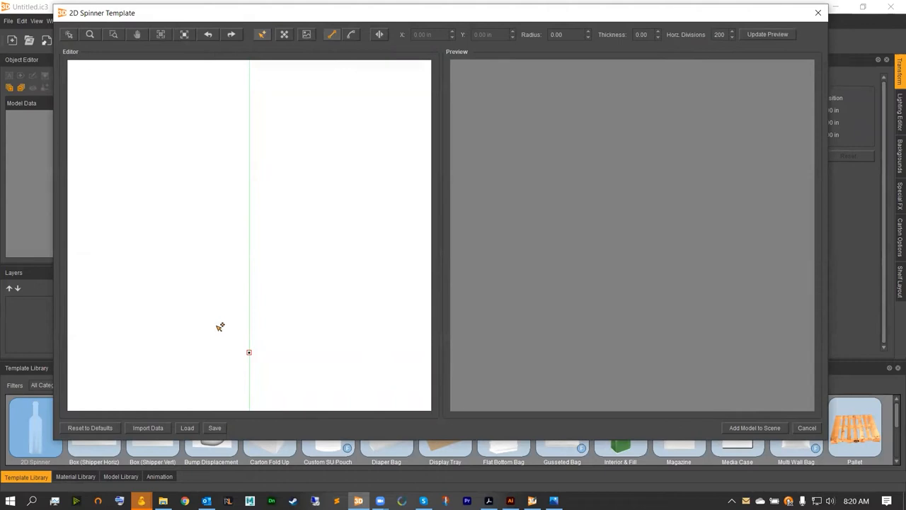
mouse_move(148, 427)
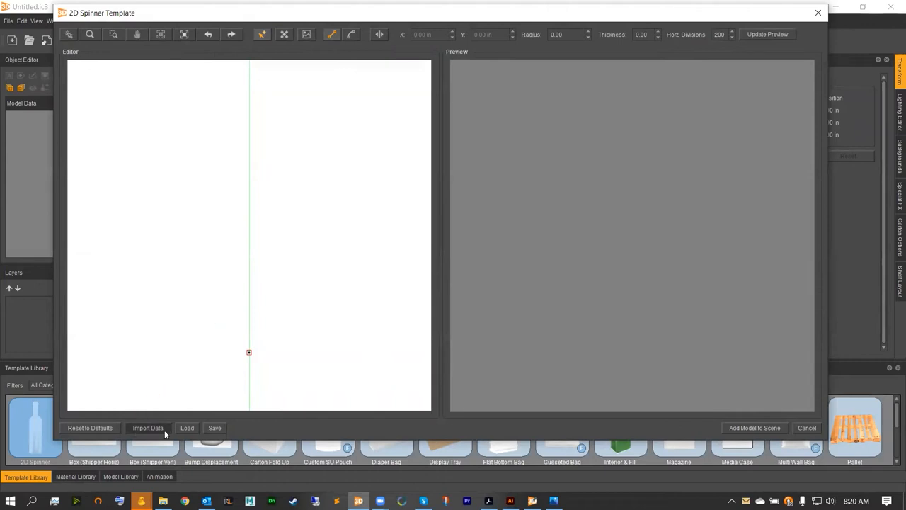
click(148, 427)
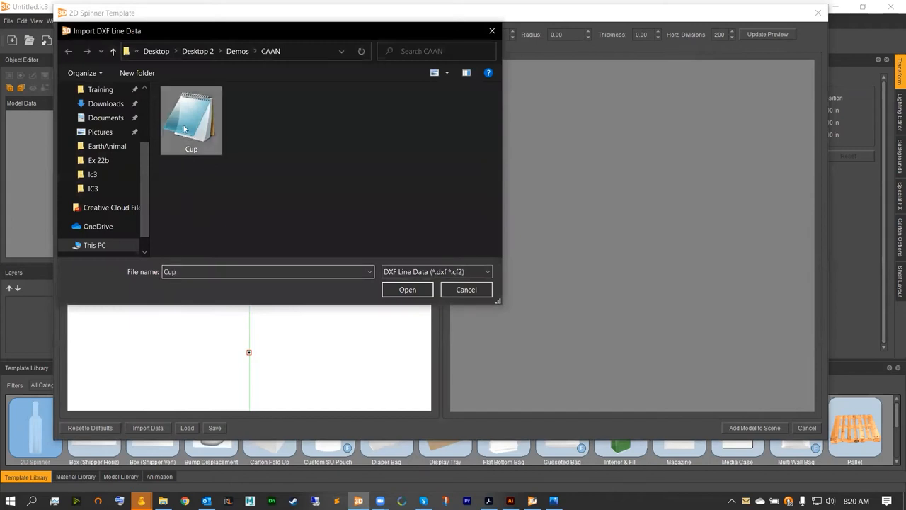
mouse_move(409, 260)
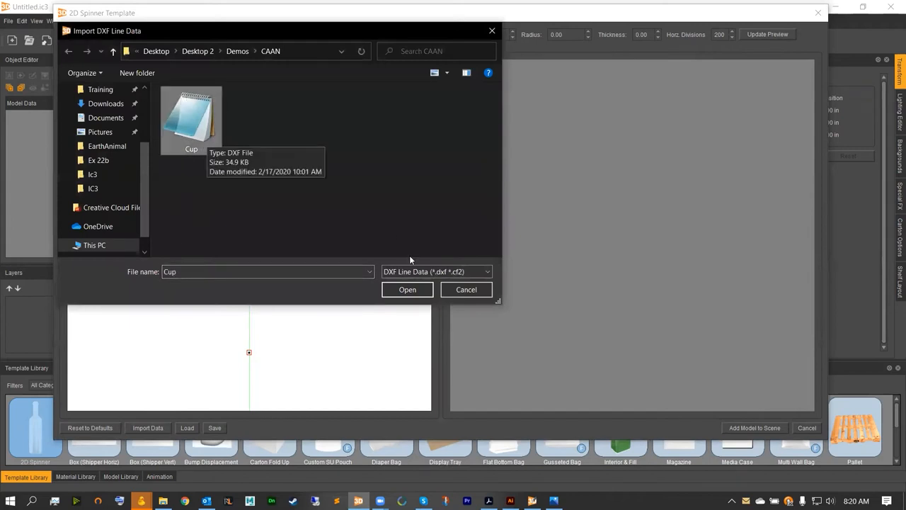
click(407, 289)
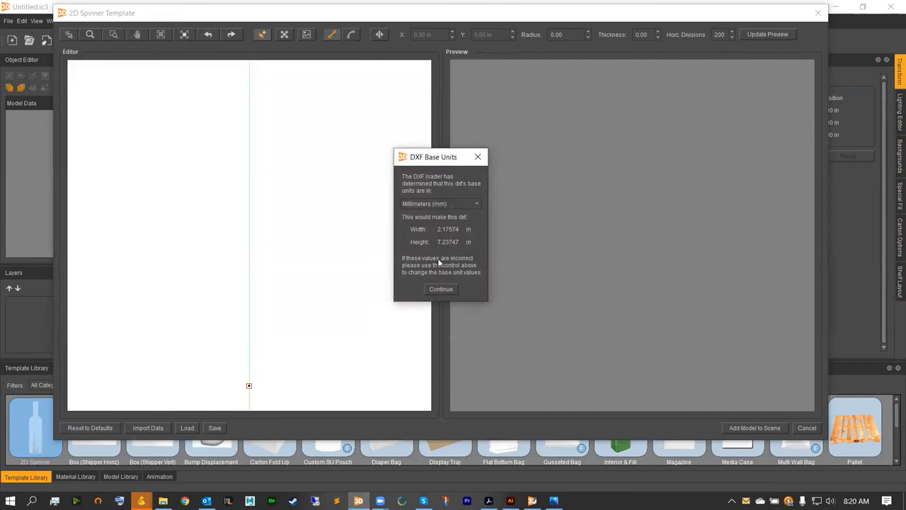
mouse_move(474, 221)
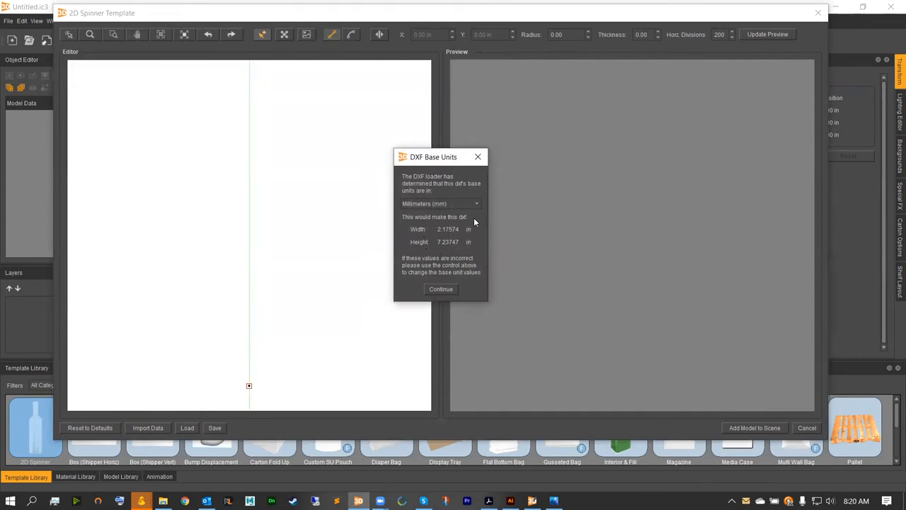
mouse_move(446, 278)
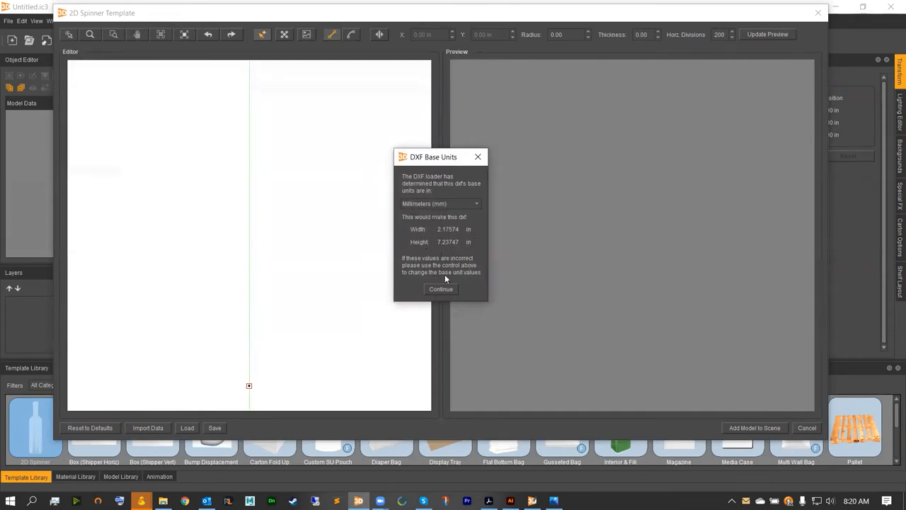
Accept millimetre base units for the Cup profile and select the horizontal divisions count.
click(440, 289)
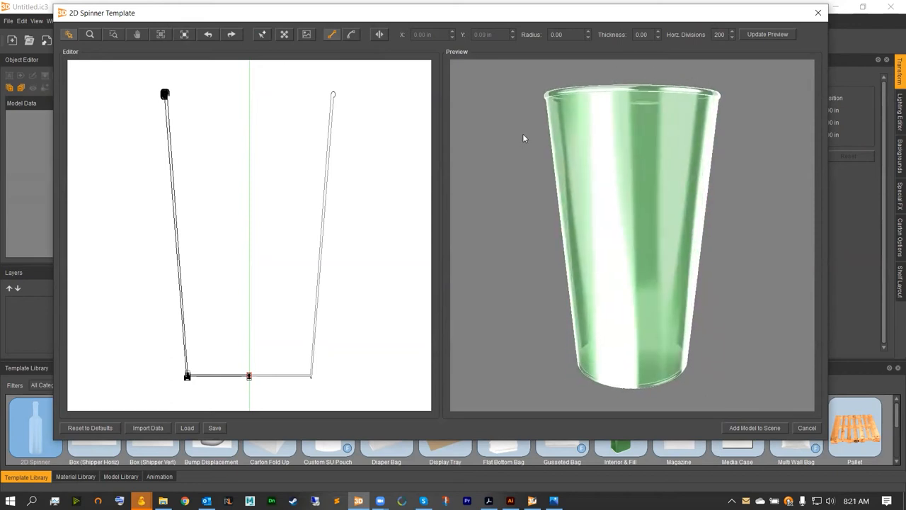
mouse_move(729, 43)
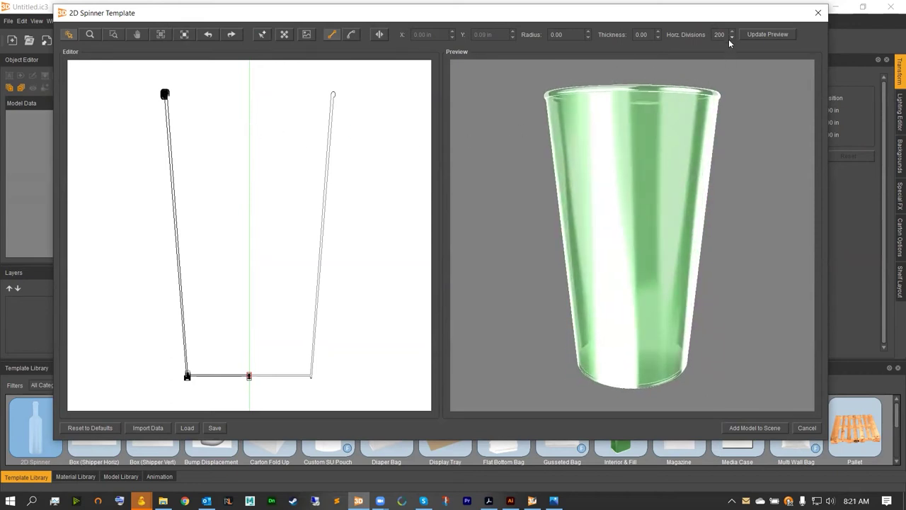
triple_click(719, 34)
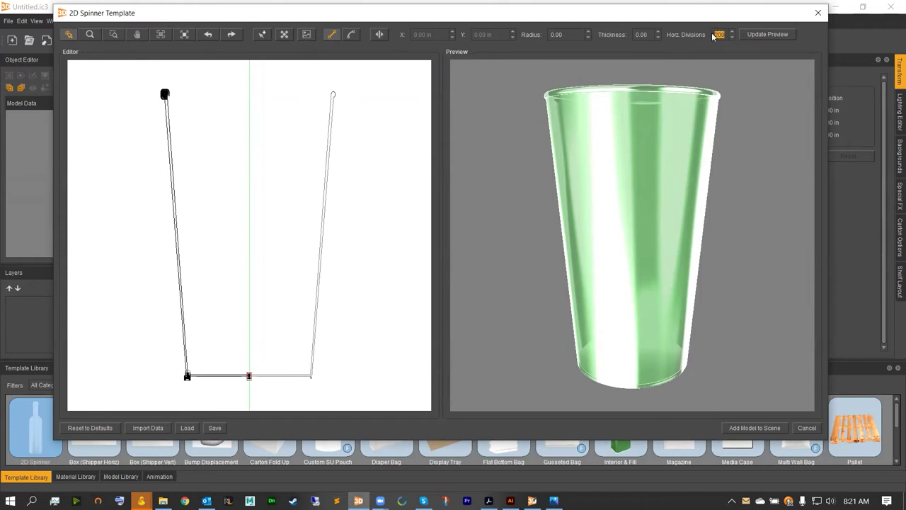
mouse_move(697, 105)
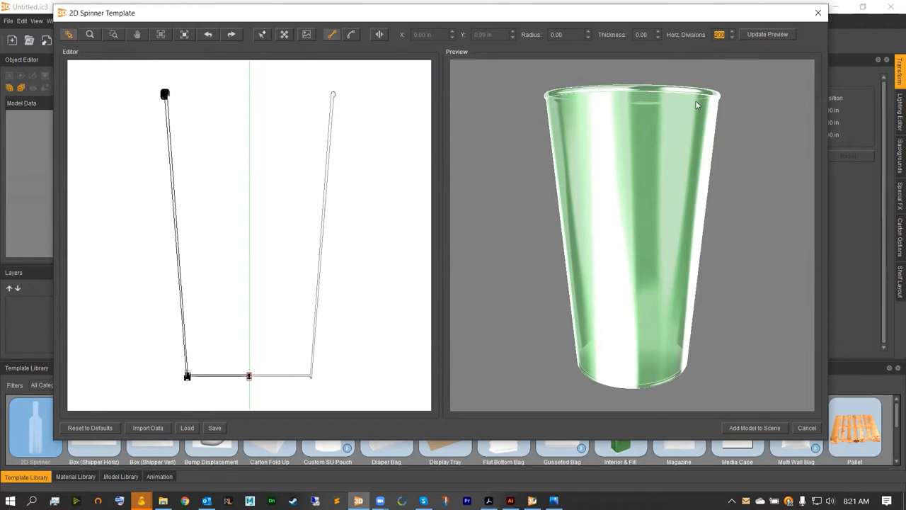
mouse_move(279, 134)
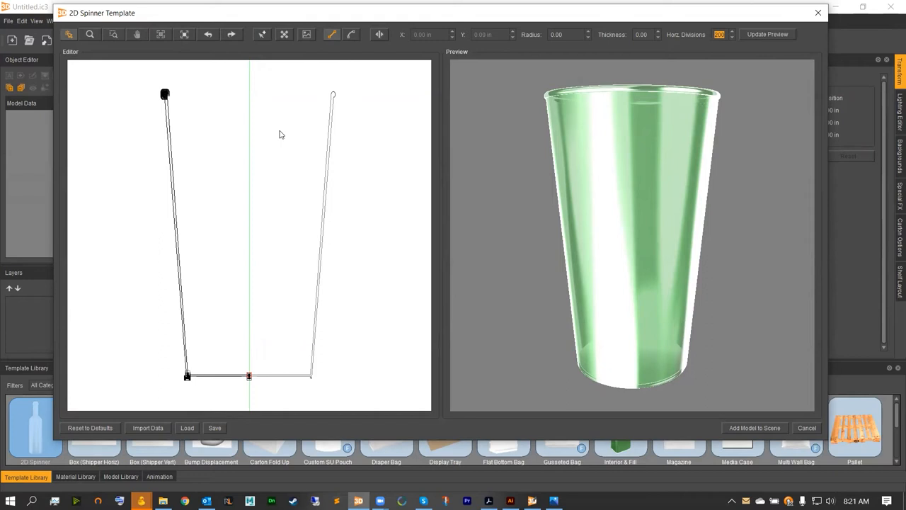
mouse_move(551, 101)
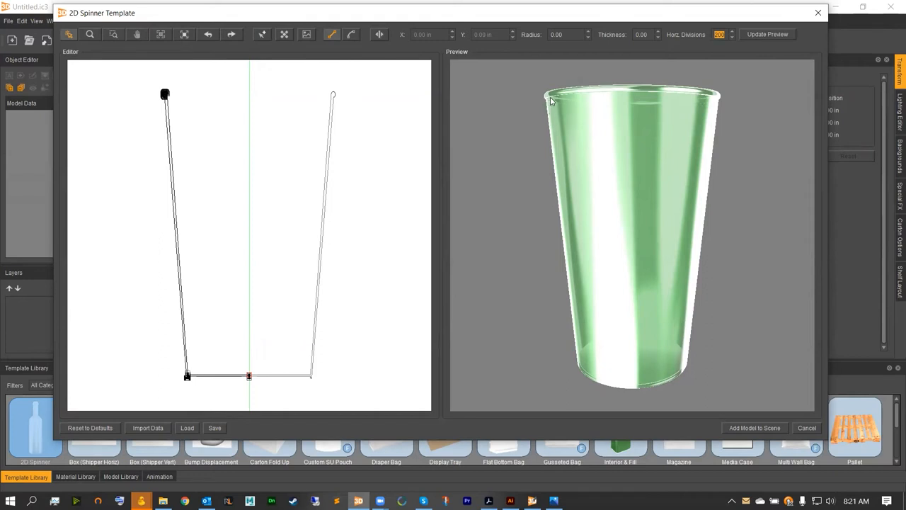
mouse_move(99, 60)
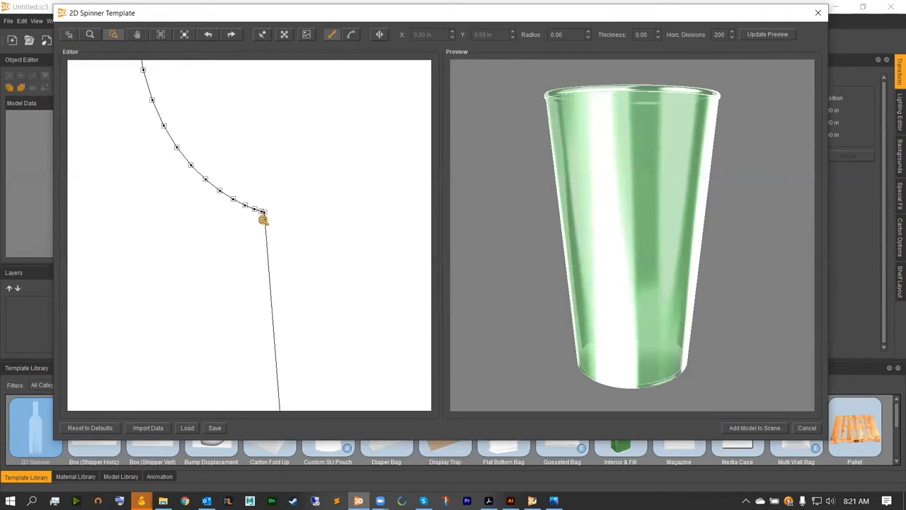
mouse_move(290, 101)
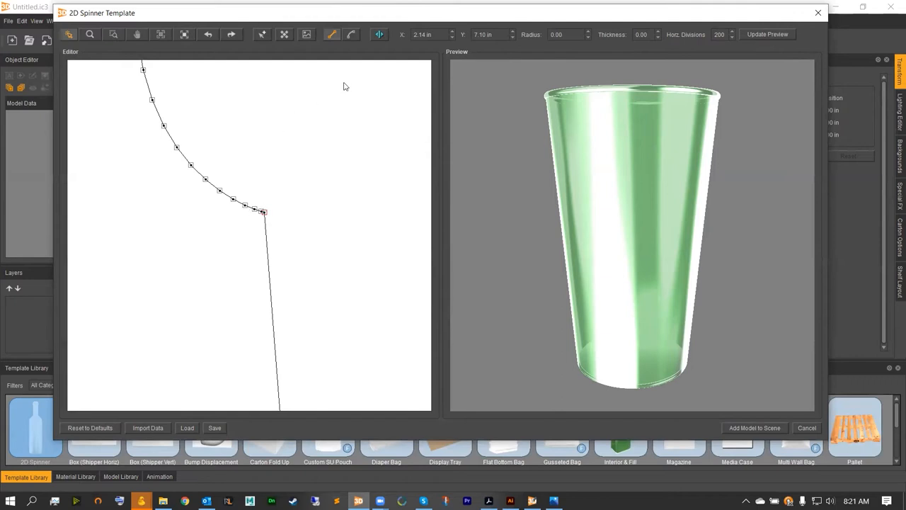
mouse_move(379, 35)
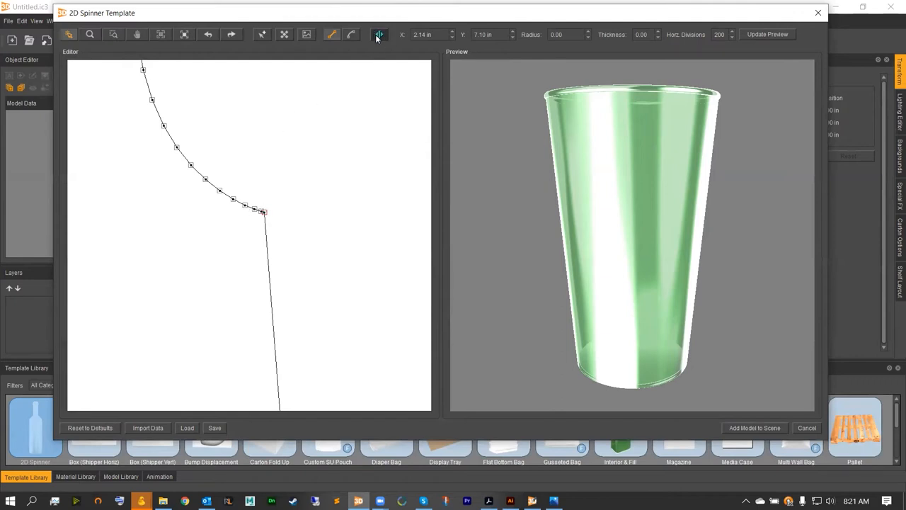
mouse_move(379, 34)
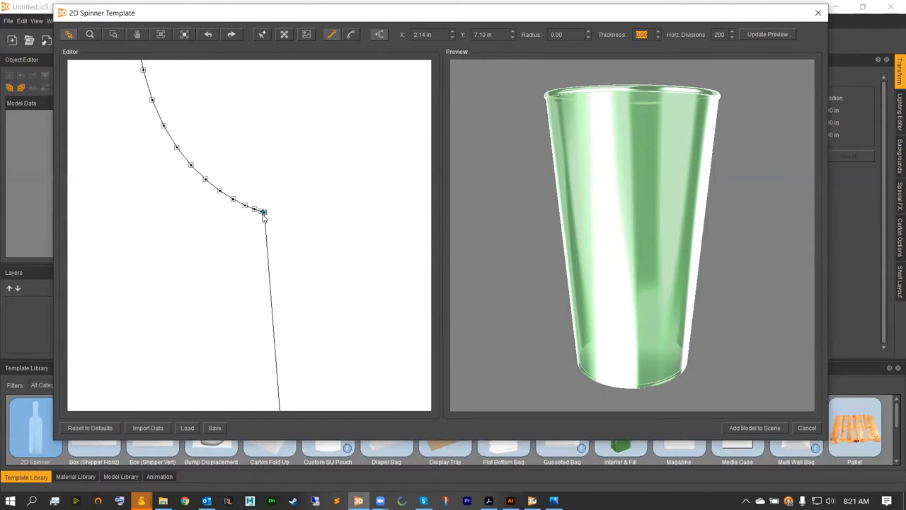
mouse_move(169, 111)
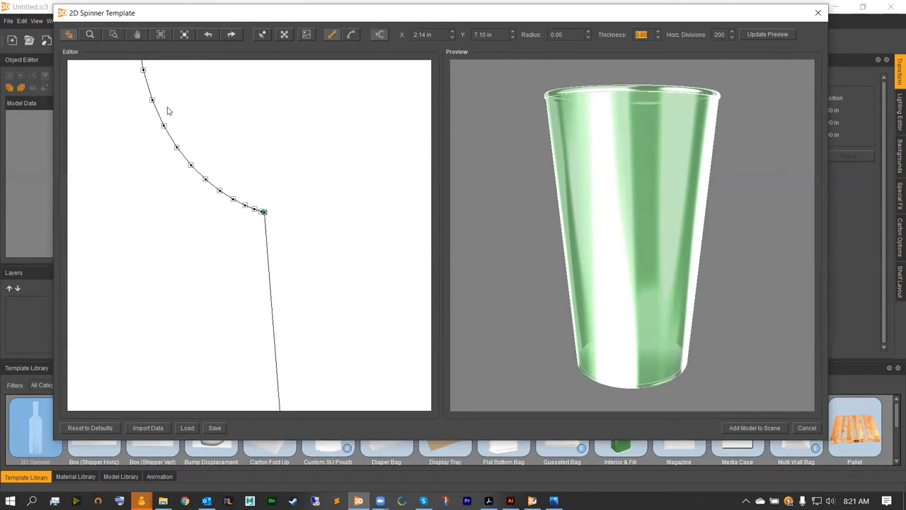
Use 200 horizontal divisions and shape a curled rim and rounded base corners.
click(162, 34)
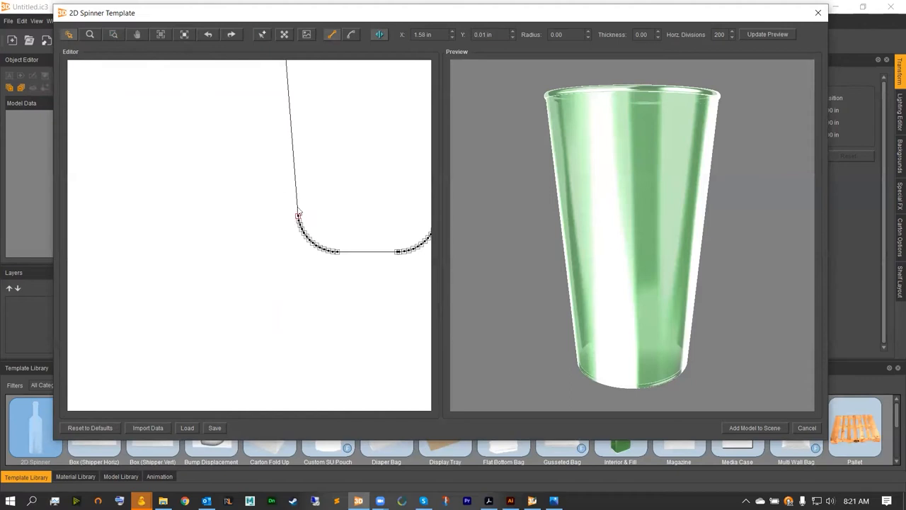
mouse_move(303, 198)
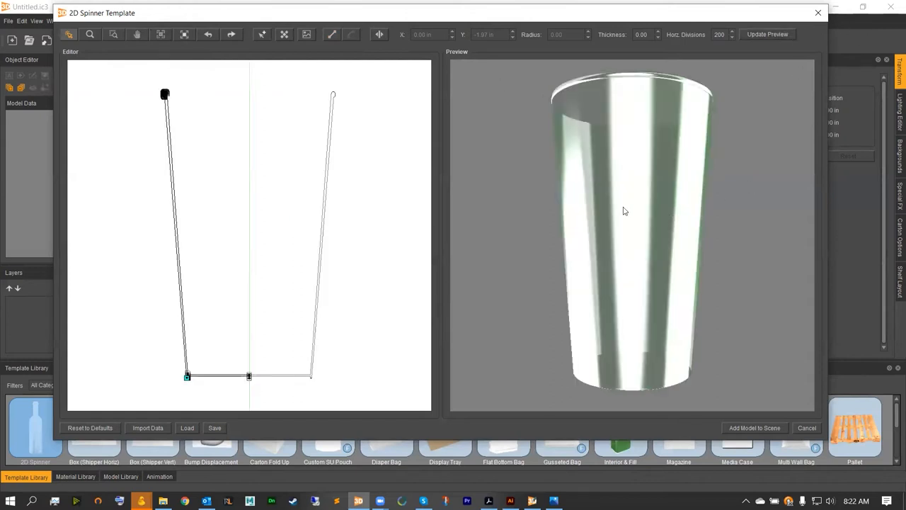
Orbit the cup preview and split the profile at the bottom corner point.
drag(624, 211, 600, 218)
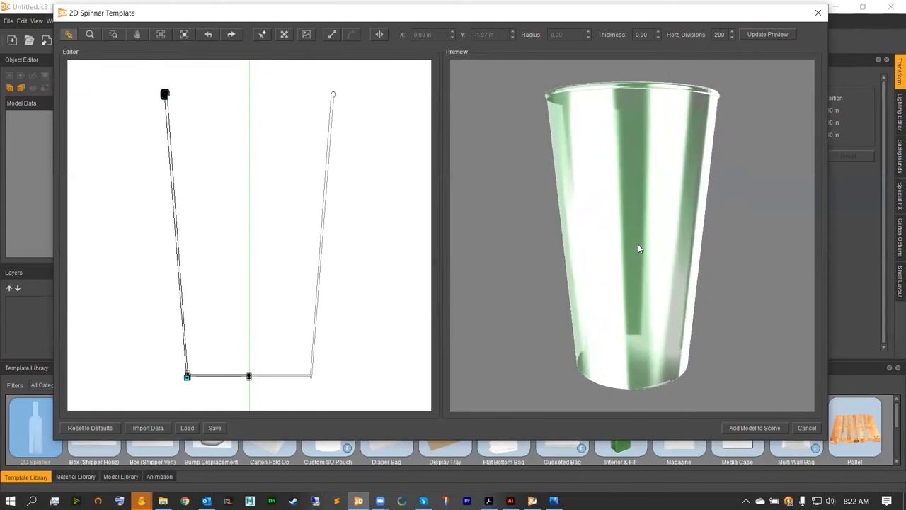
click(754, 427)
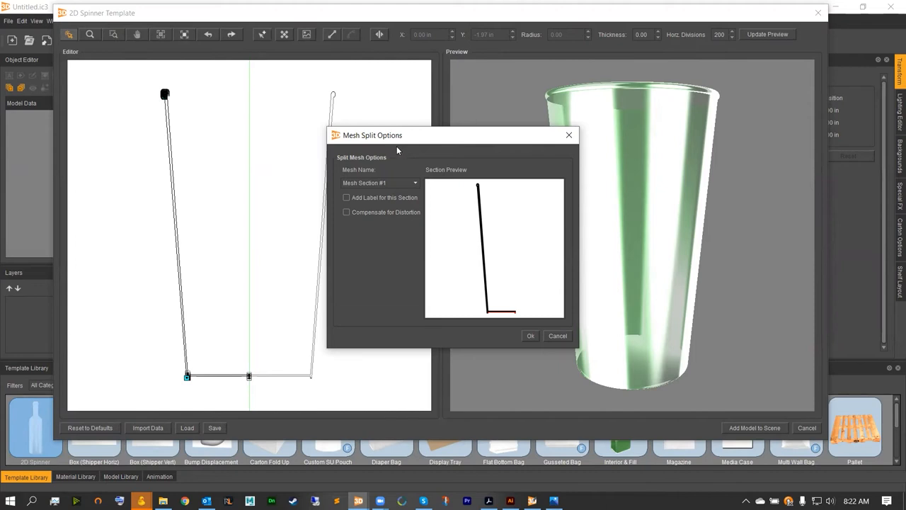
mouse_move(490, 317)
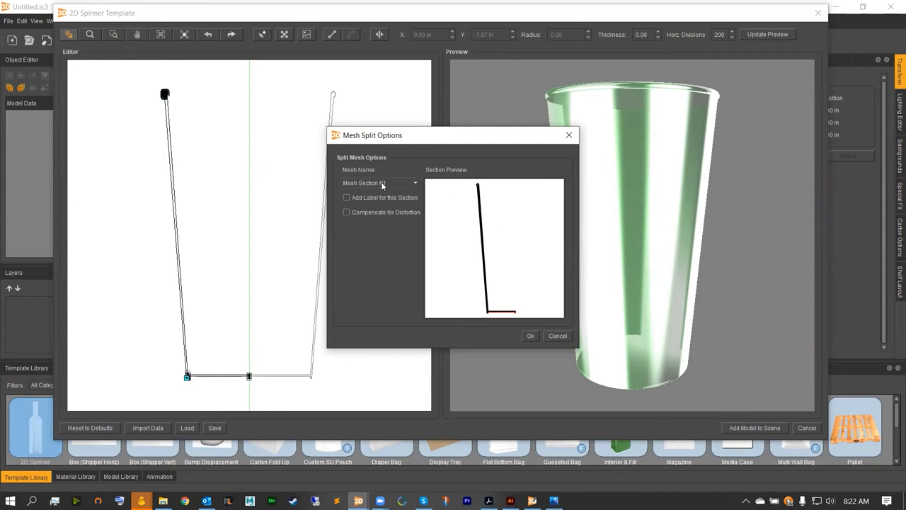
Make Mesh Section #2 a distortion-compensated label area and confirm the split.
click(380, 183)
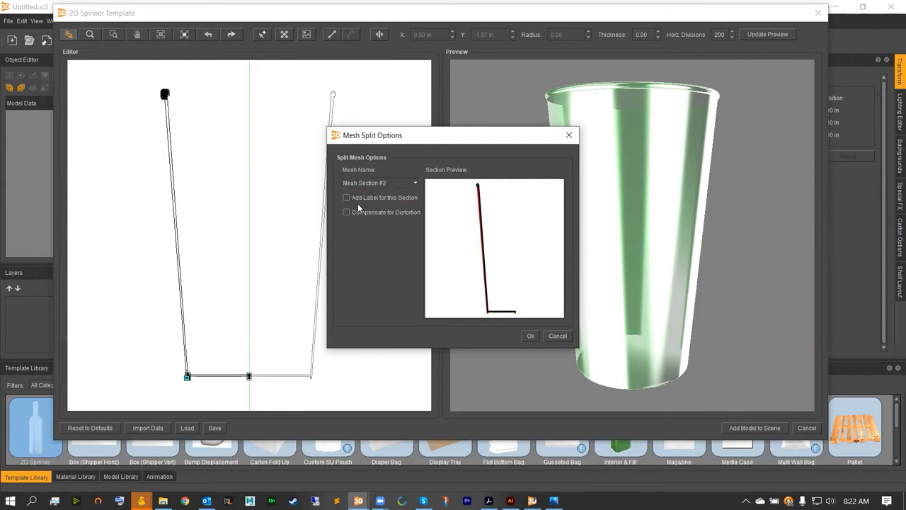
mouse_move(491, 280)
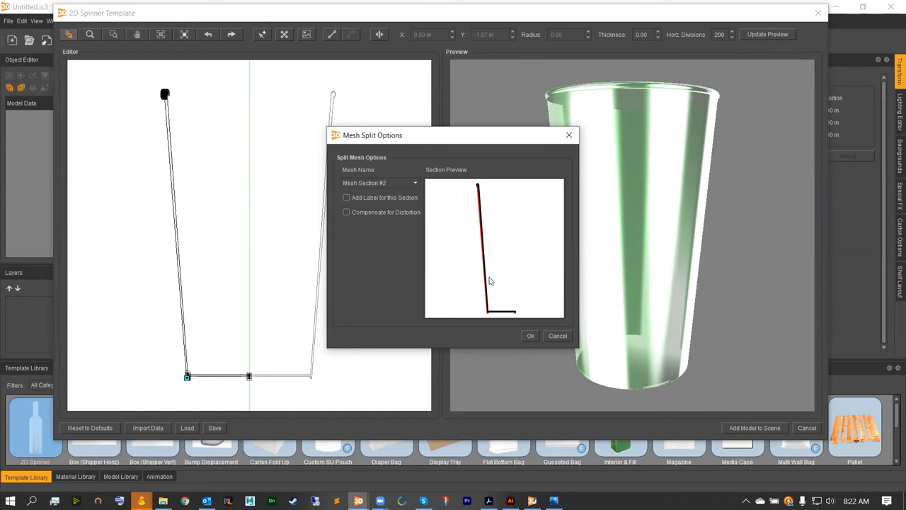
mouse_move(481, 199)
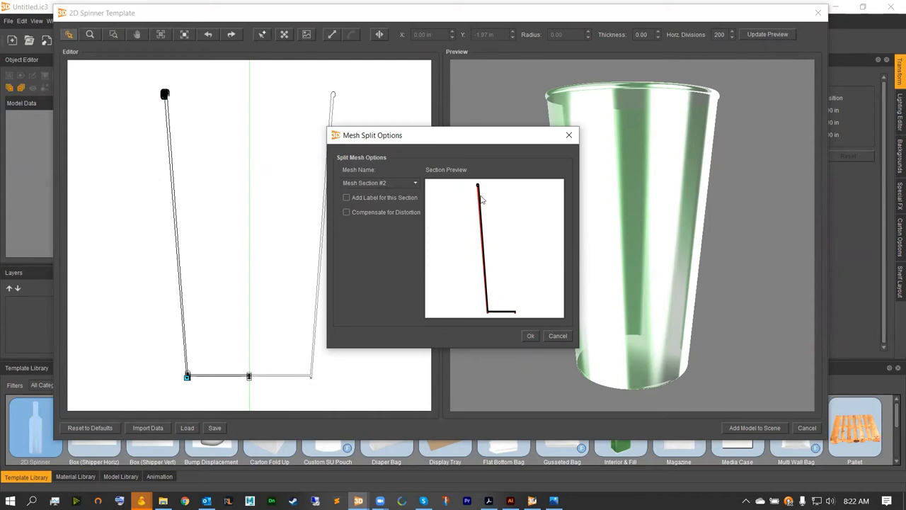
click(346, 197)
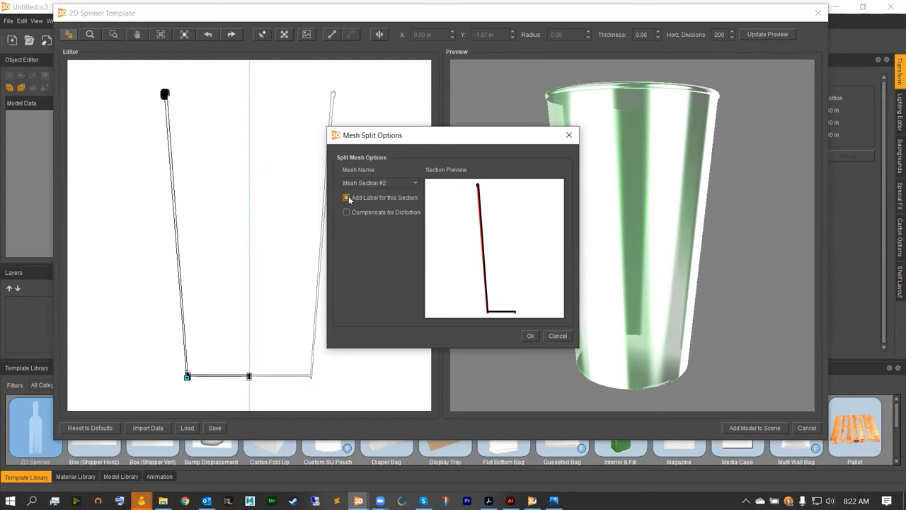
click(346, 197)
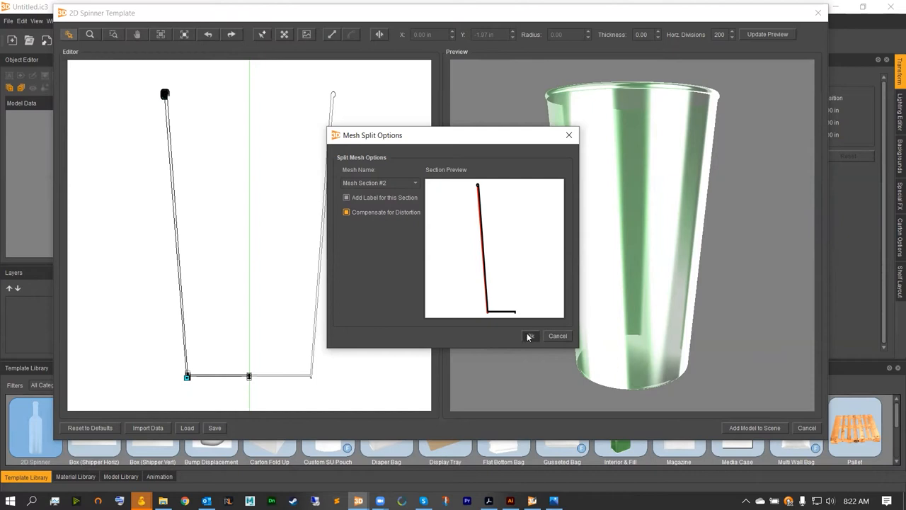
click(530, 335)
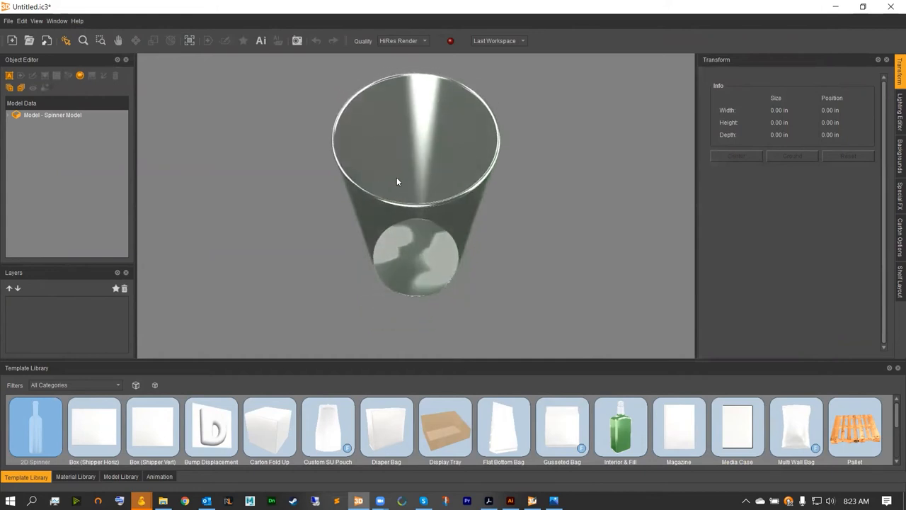
Apply Matte Paper to the cup and orbit to inspect its interior, sides and underside.
click(75, 476)
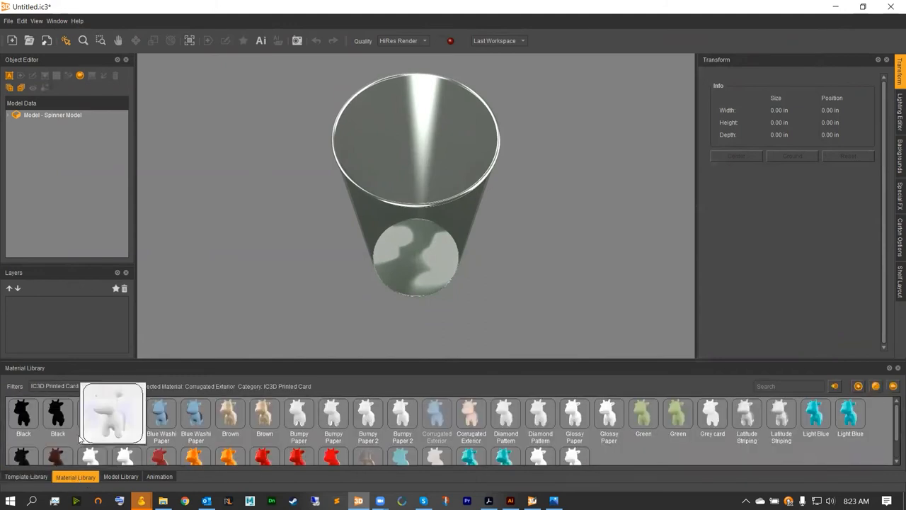
click(63, 386)
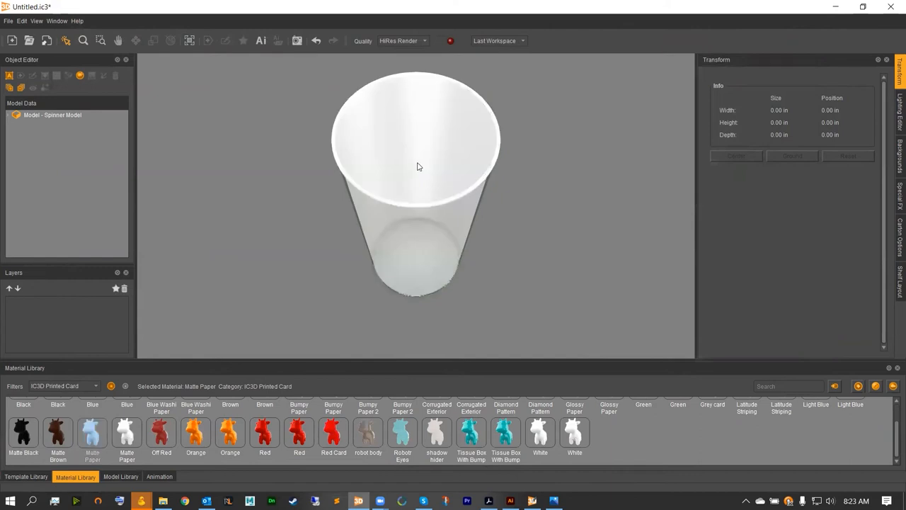
drag(417, 166, 387, 144)
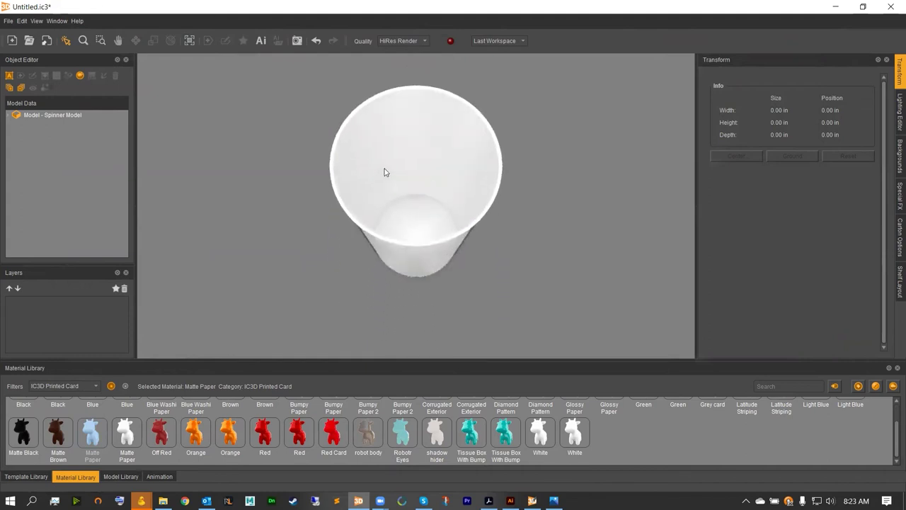
drag(386, 172, 405, 144)
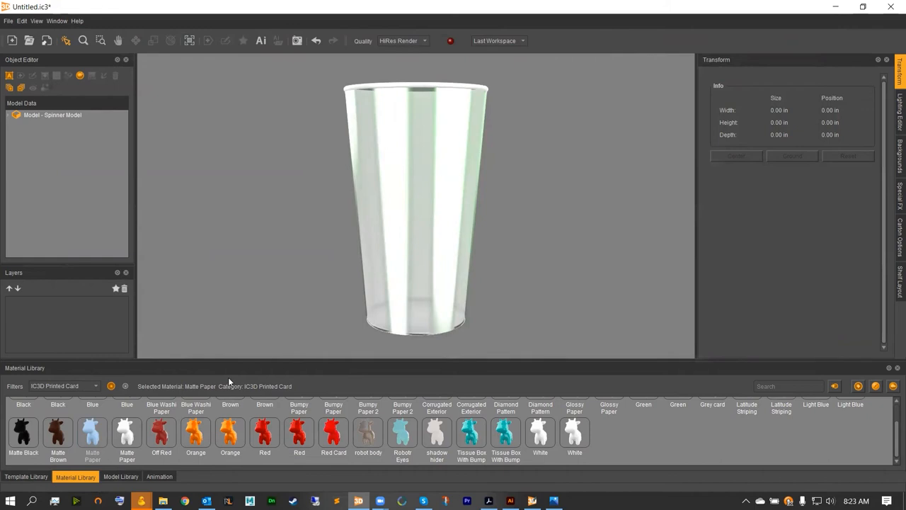
mouse_move(191, 296)
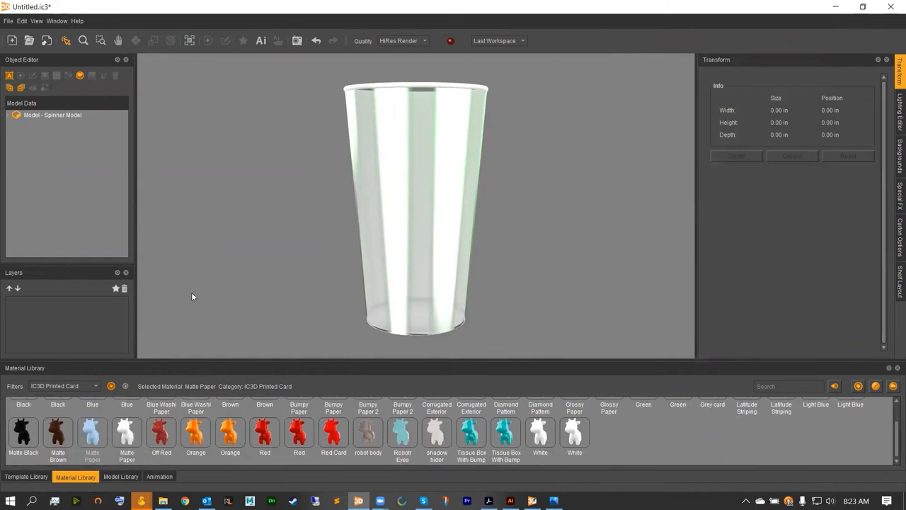
drag(92, 436, 393, 276)
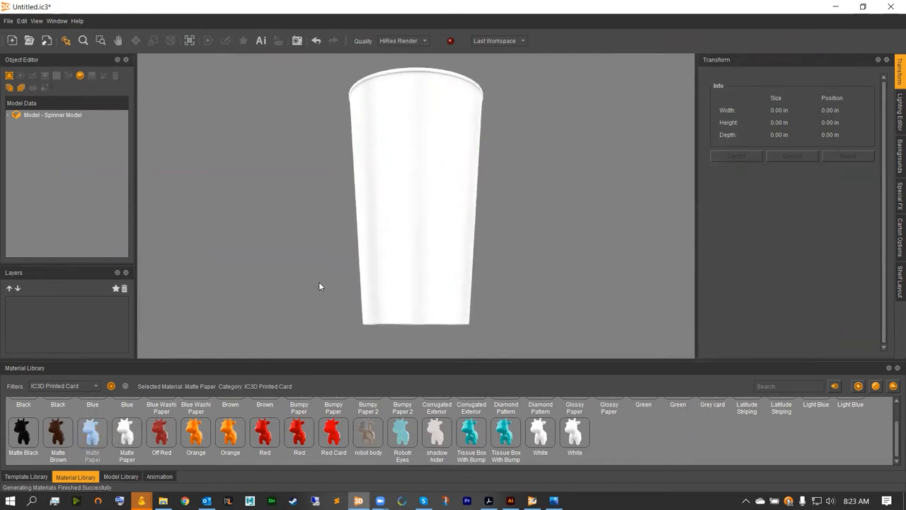
drag(319, 286, 358, 235)
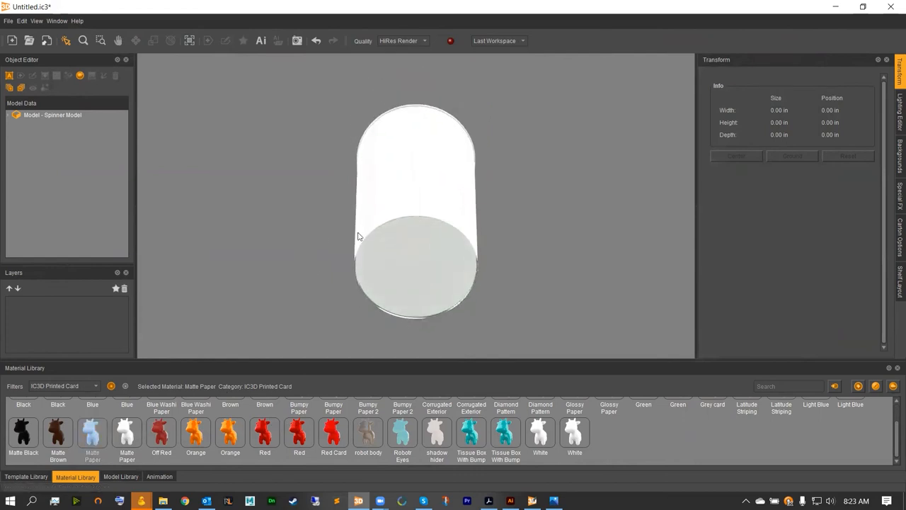
drag(127, 437, 336, 313)
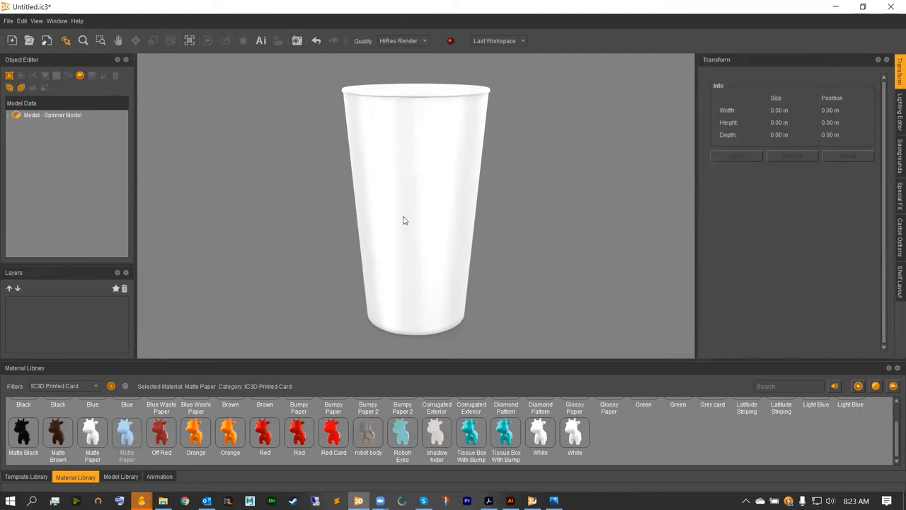
Select the cup and expand Spinner Model to list its Matte Paper parts and label mesh.
click(414, 205)
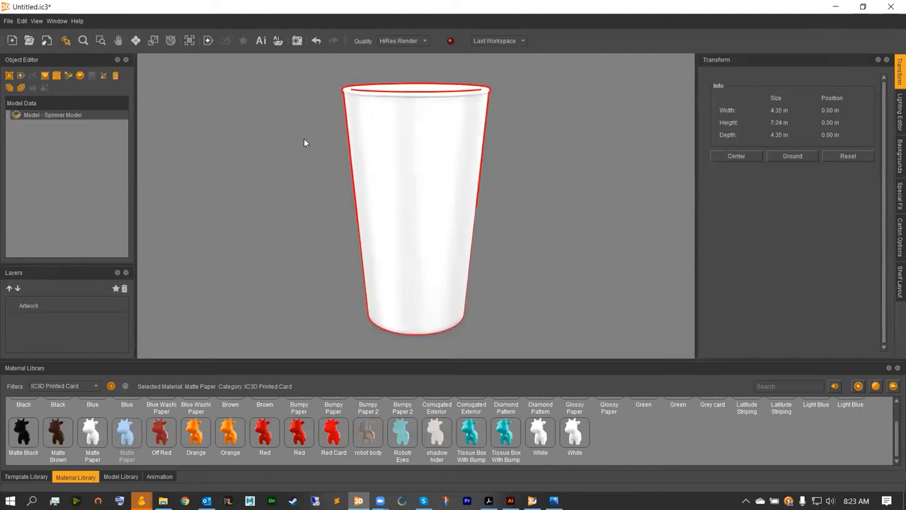
click(8, 114)
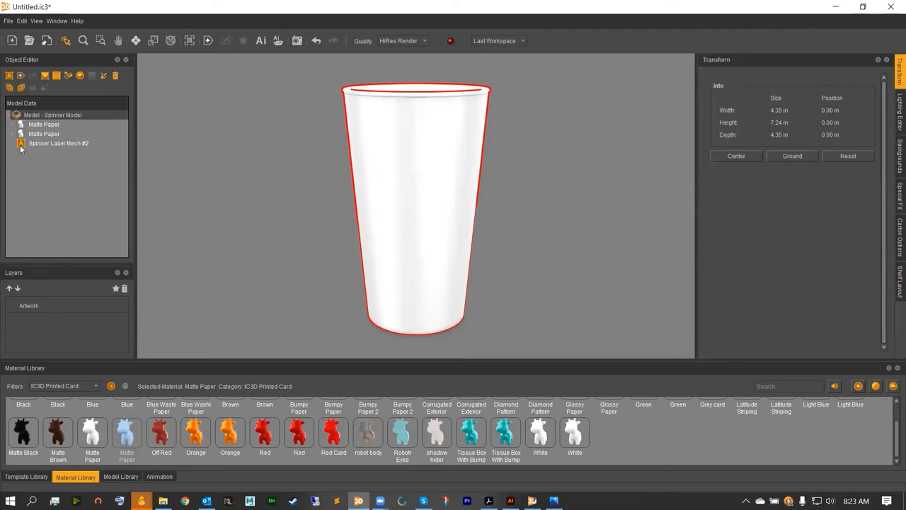
mouse_move(81, 147)
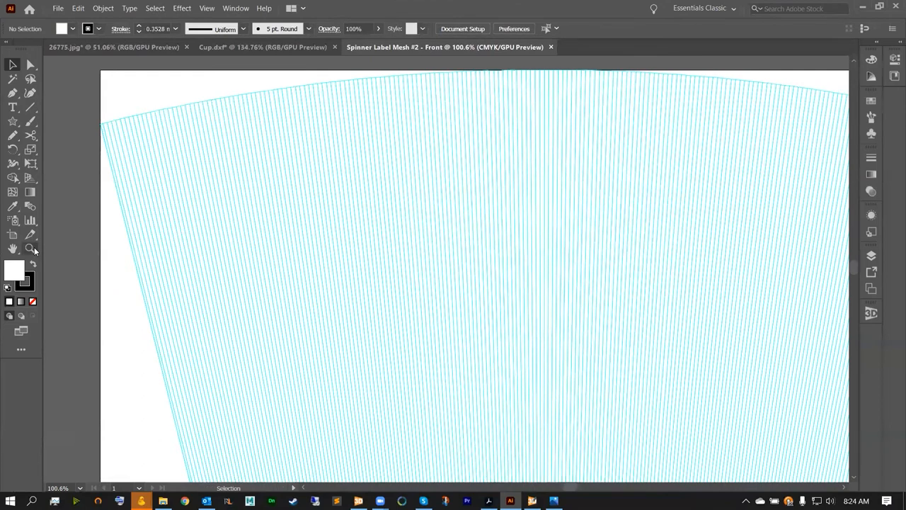
Zoom out on the label mesh artboard and select the placed pirate image.
click(30, 249)
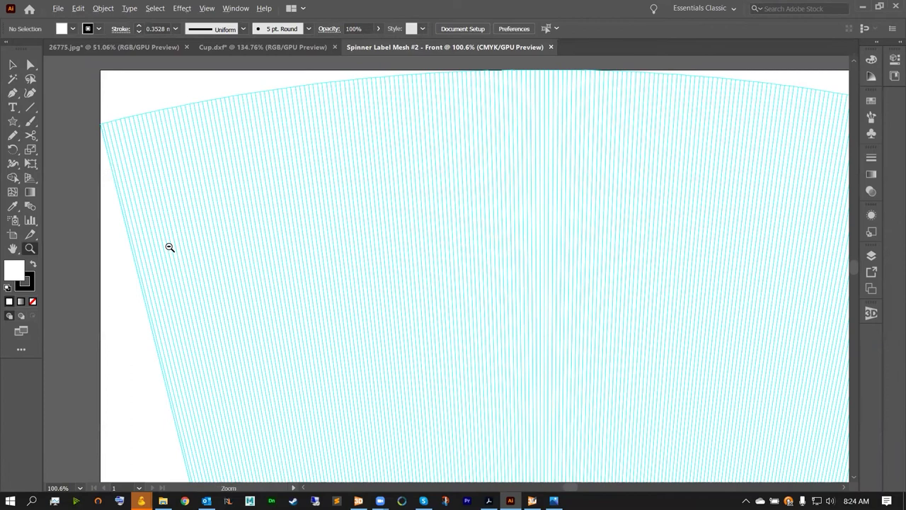
click(168, 254)
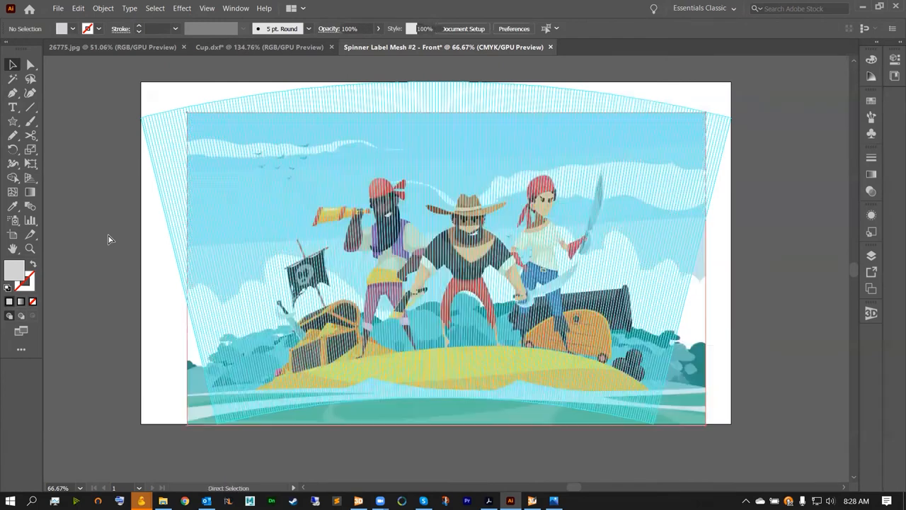
click(445, 269)
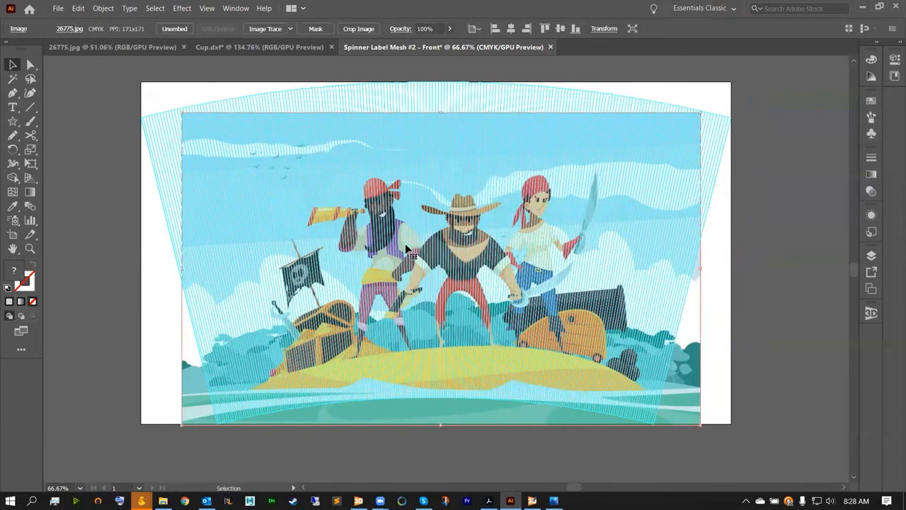
click(117, 236)
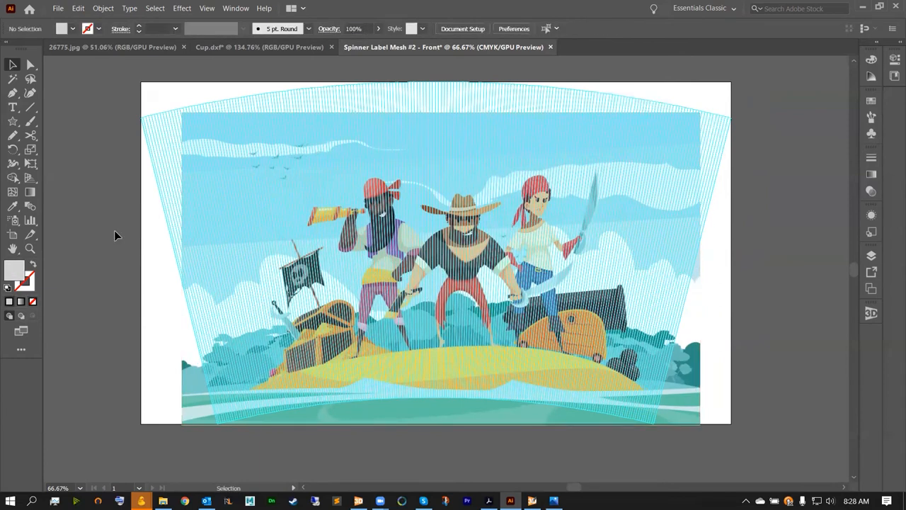
mouse_move(134, 231)
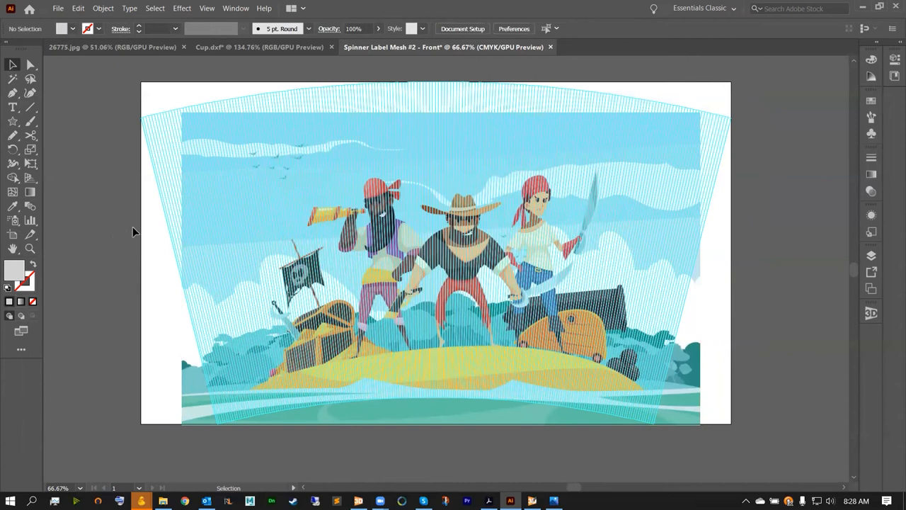
click(436, 255)
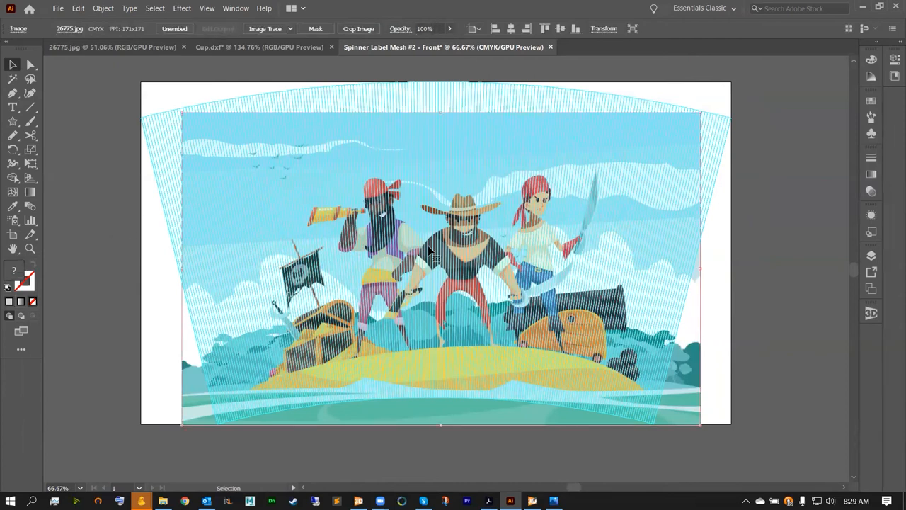
Envelope-warp the pirate artwork with a 17% horizontal Arc bend, then deselect it.
click(103, 7)
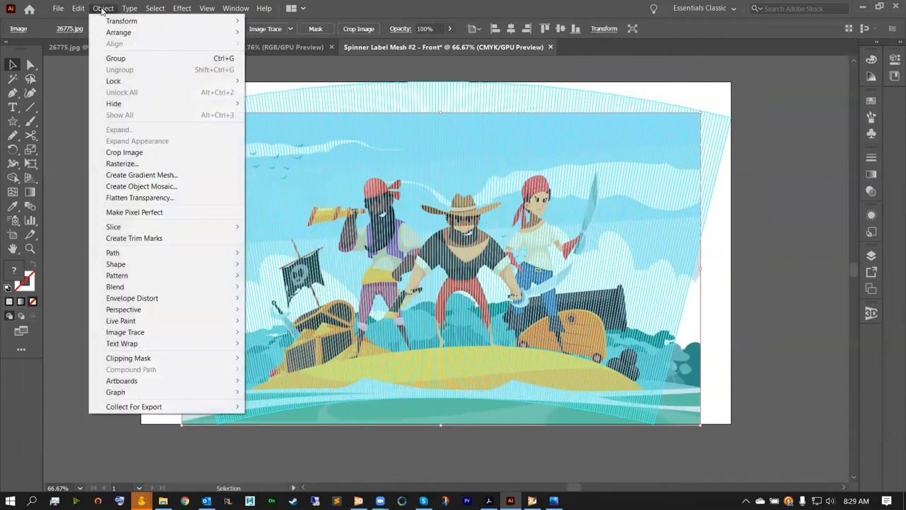
mouse_move(131, 297)
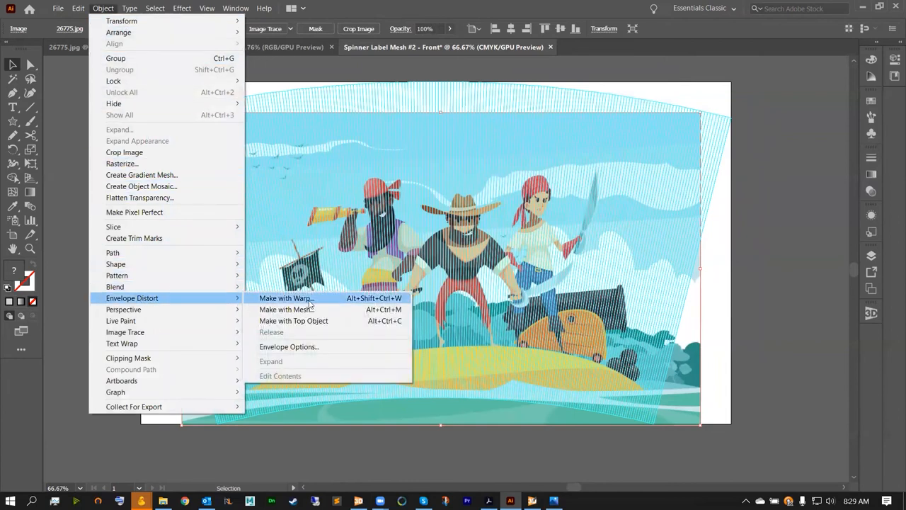
click(285, 297)
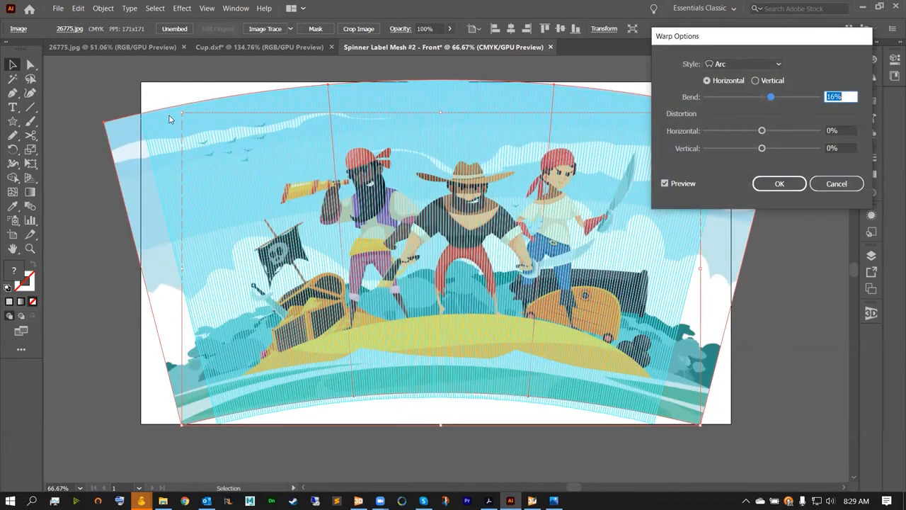
mouse_move(270, 118)
text(17)
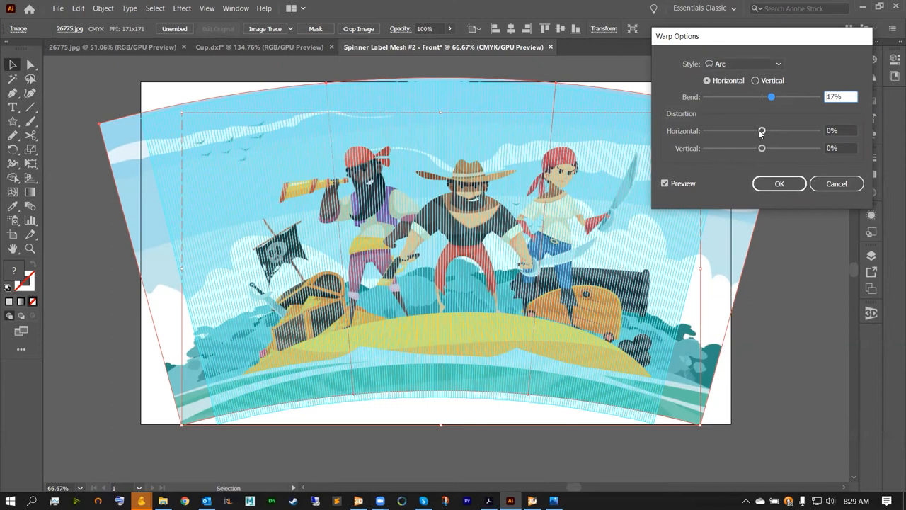
click(779, 183)
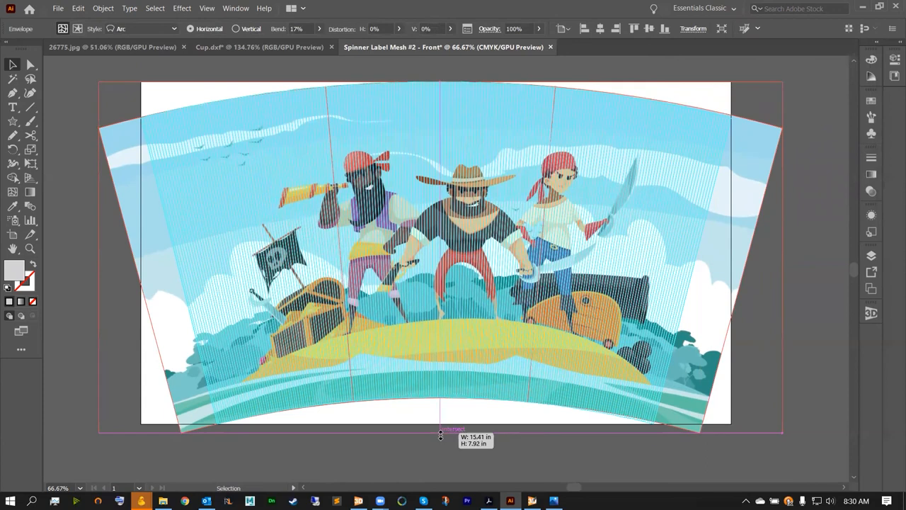
click(383, 452)
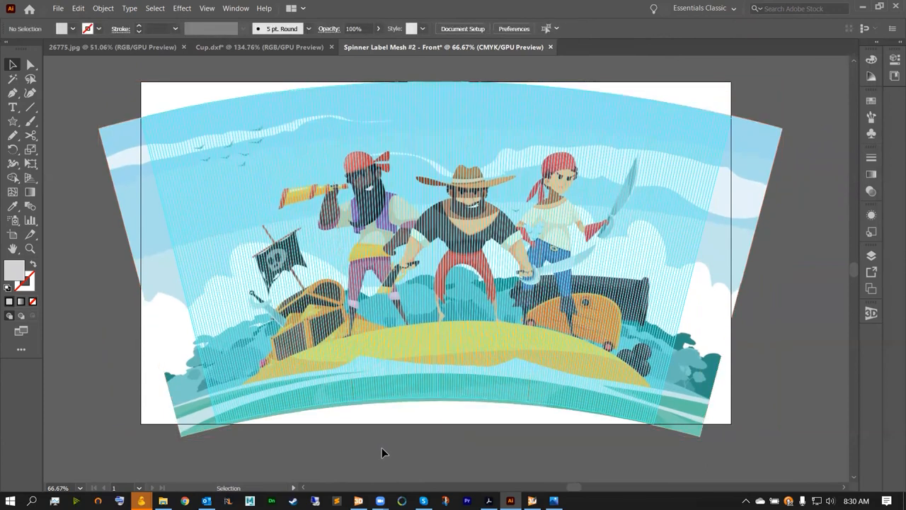
mouse_move(396, 436)
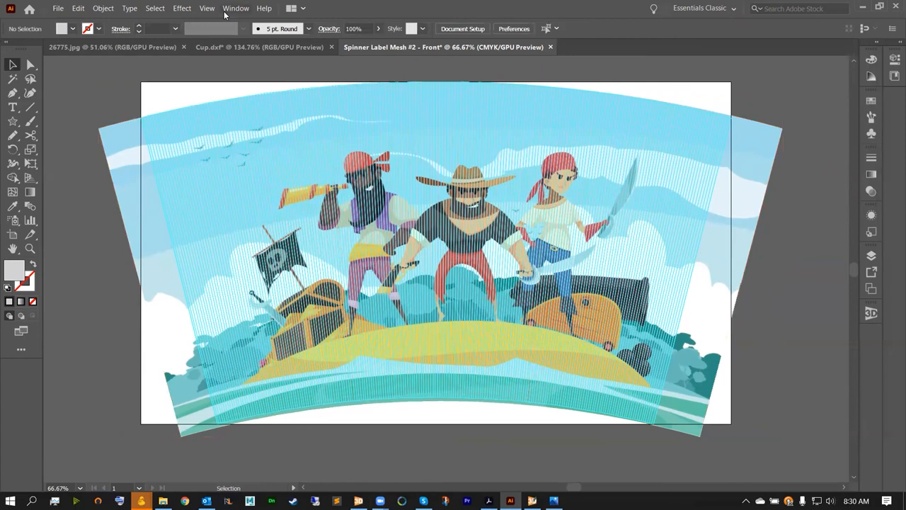
Open the iC3D Renderer V5 extension and send the warped pirate artwork to iC3D.
click(235, 8)
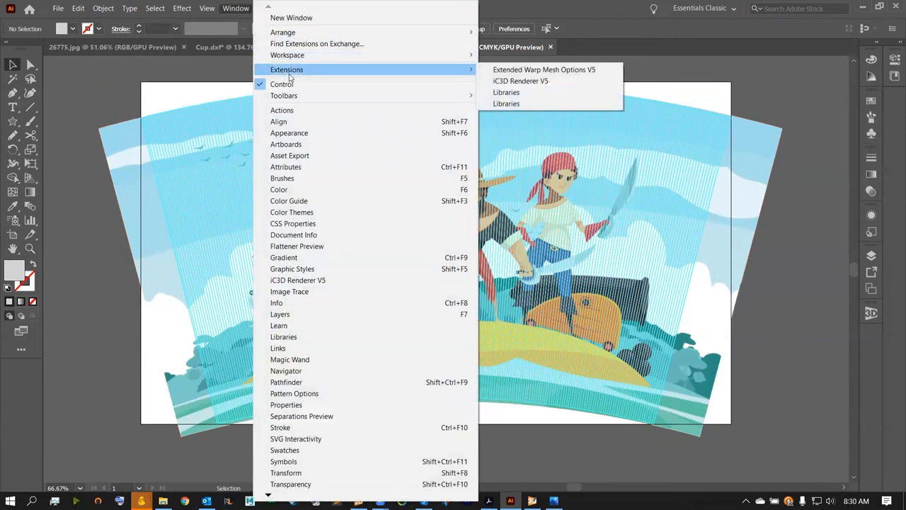
mouse_move(520, 81)
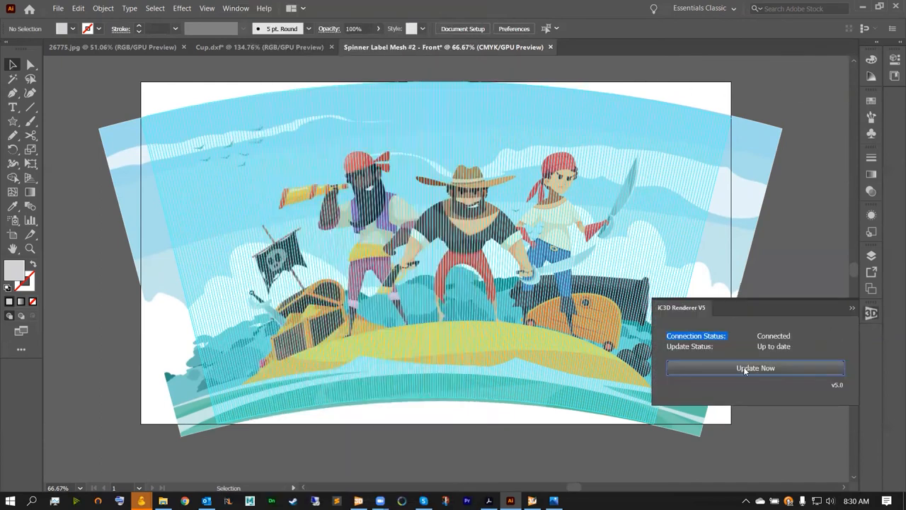
click(755, 367)
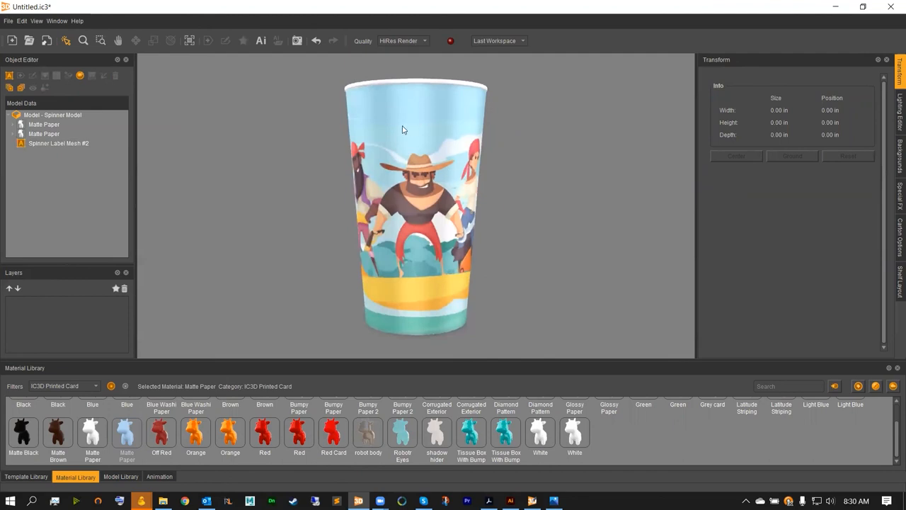
mouse_move(414, 313)
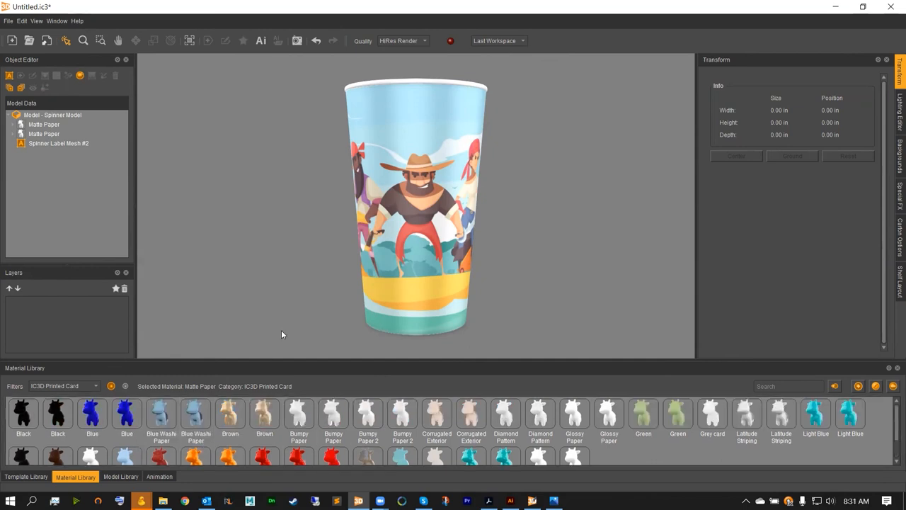
mouse_move(375, 234)
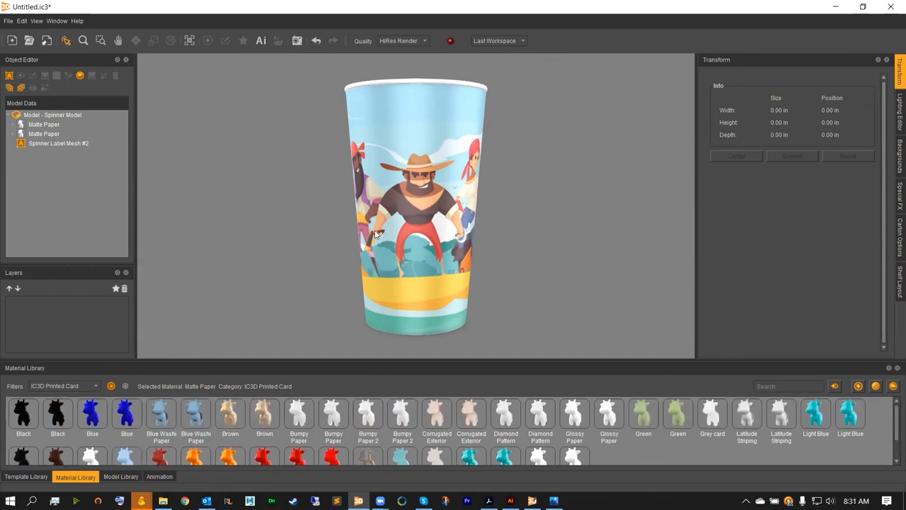
mouse_move(546, 216)
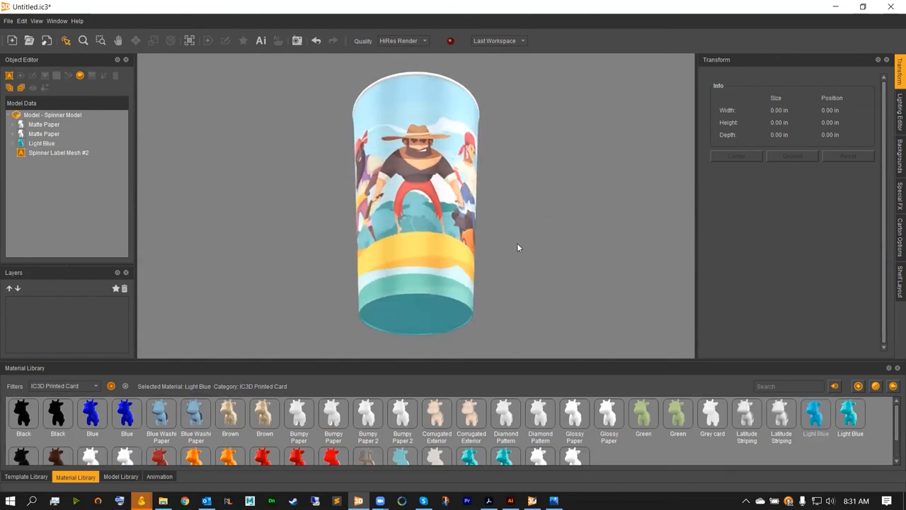
Open the cup's inner Matte Paper material for editing in the Object Editor.
click(52, 114)
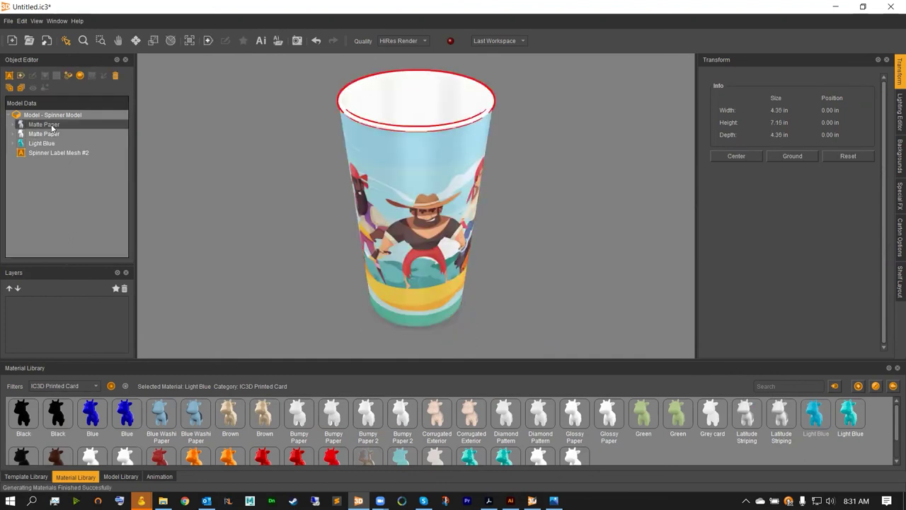
double_click(44, 124)
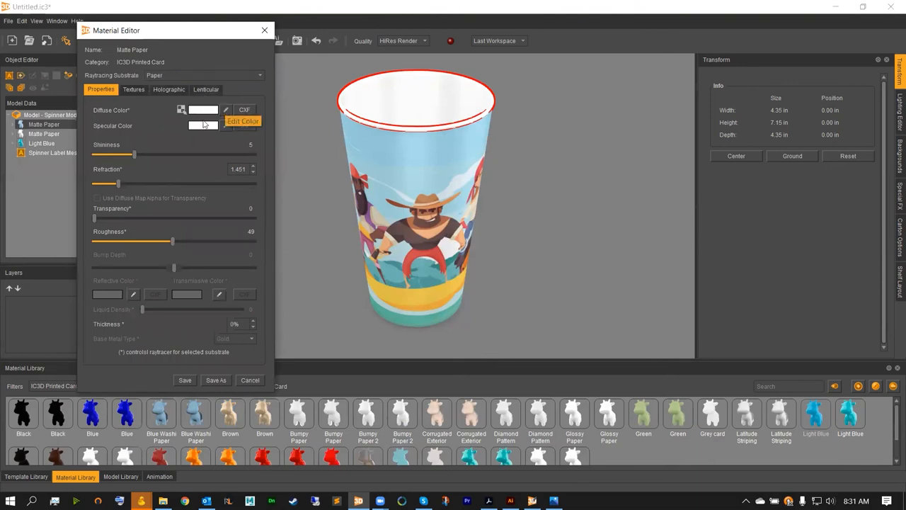
mouse_move(225, 110)
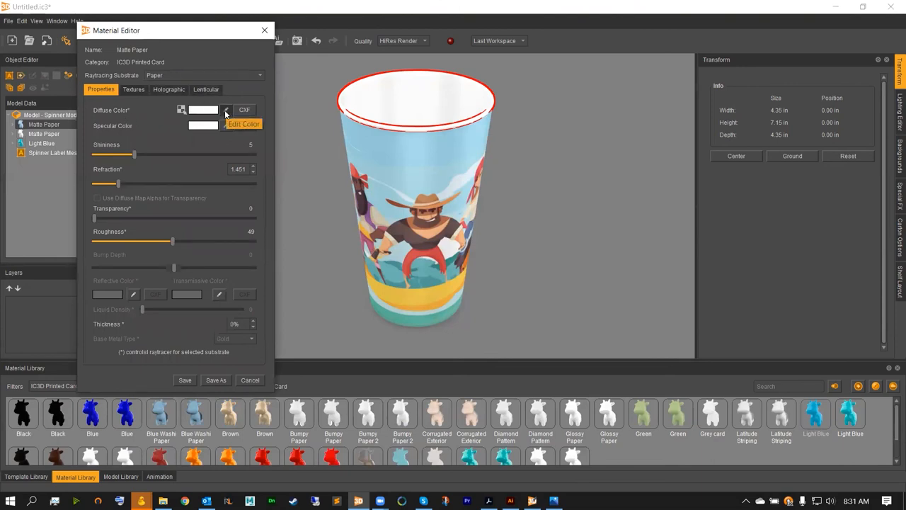
Give Matte Paper a screen-sampled light blue diffuse colour and shininess 3.
click(244, 124)
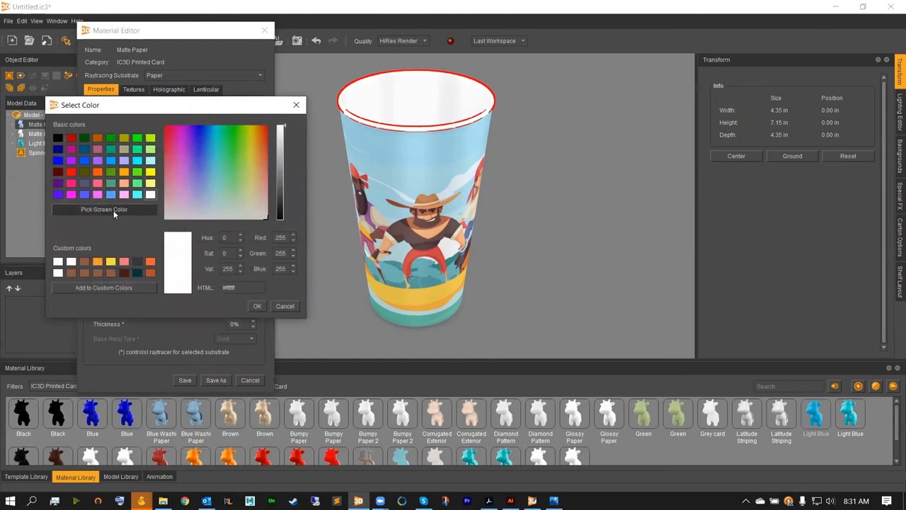
click(104, 209)
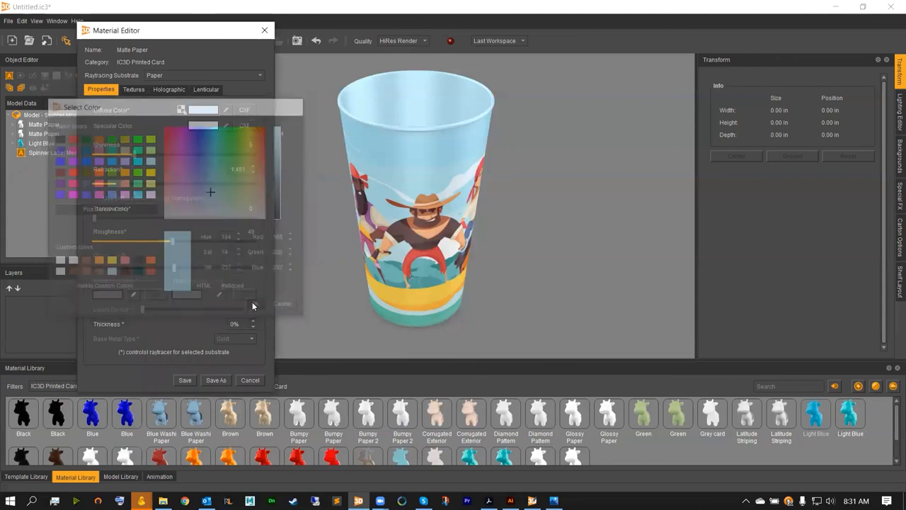
click(252, 305)
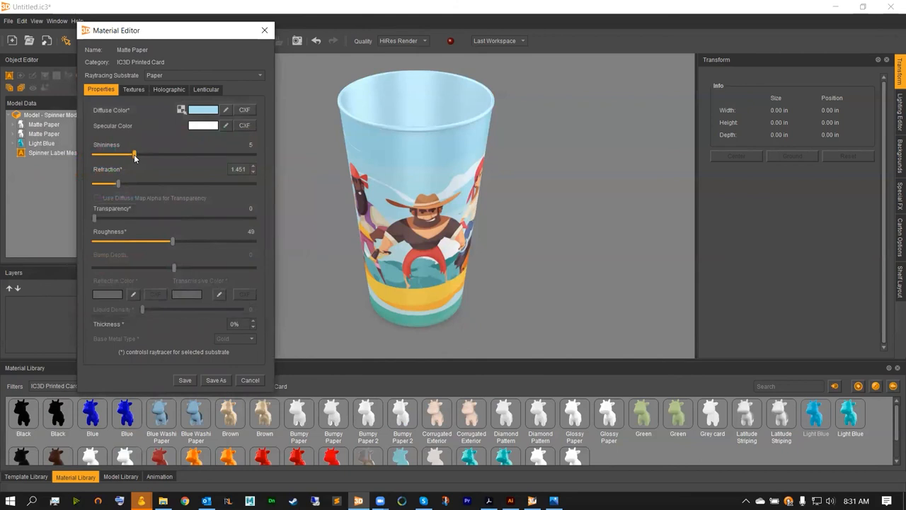
drag(134, 155, 119, 154)
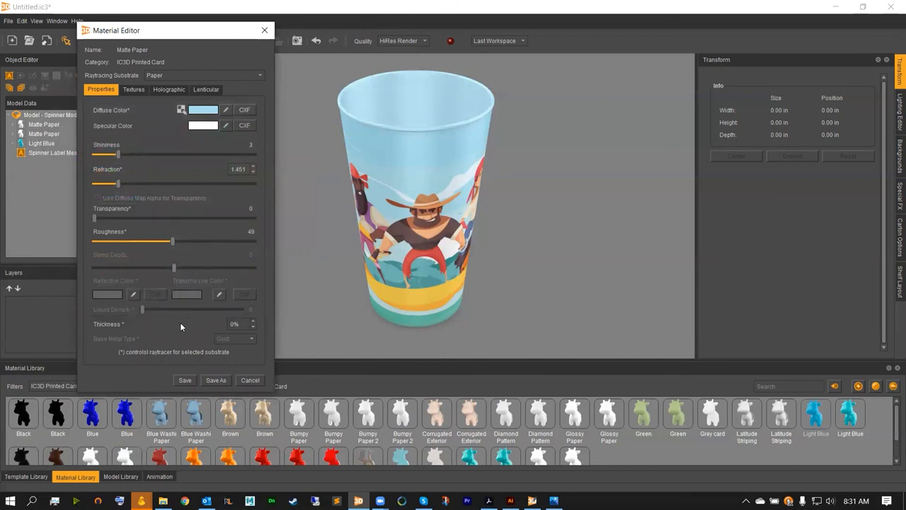